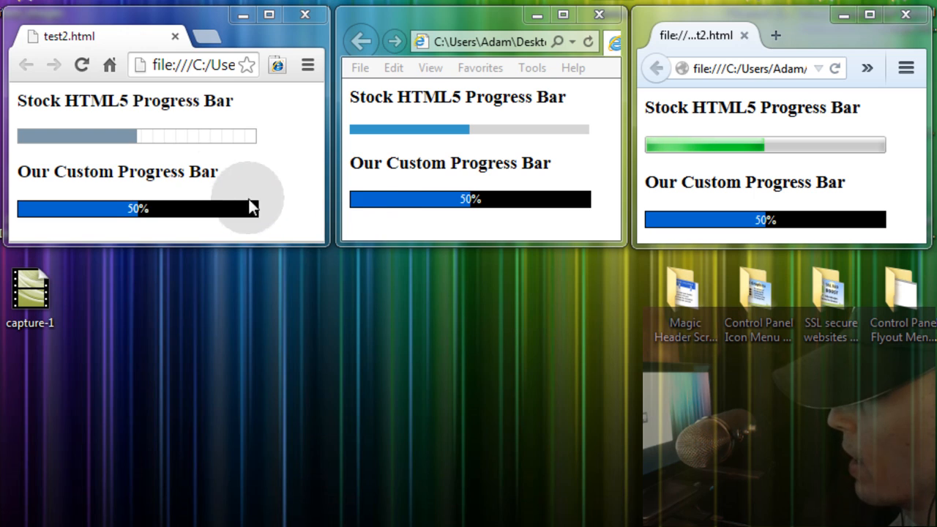
{"action": "mouse_move", "coordinate": [725, 142]}
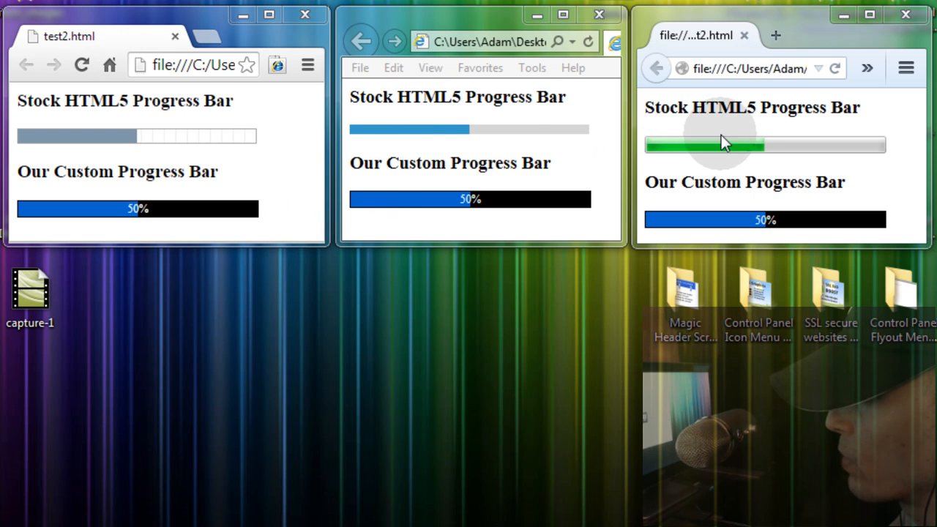
{"action": "mouse_move", "coordinate": [188, 139]}
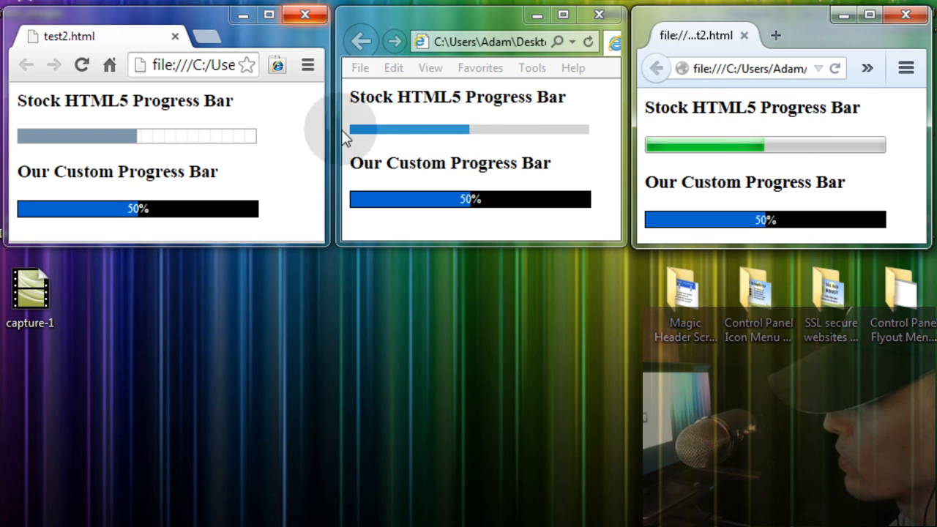
{"action": "mouse_move", "coordinate": [150, 139]}
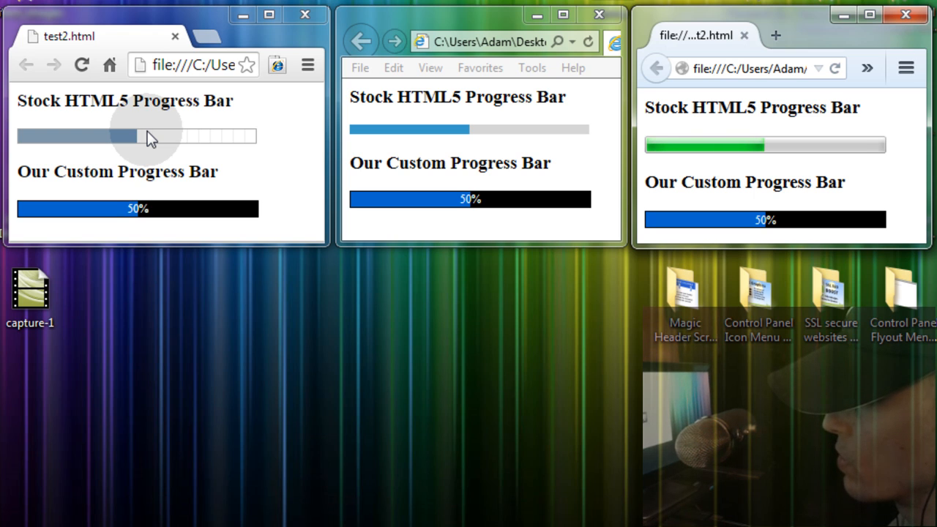
{"action": "mouse_move", "coordinate": [149, 143]}
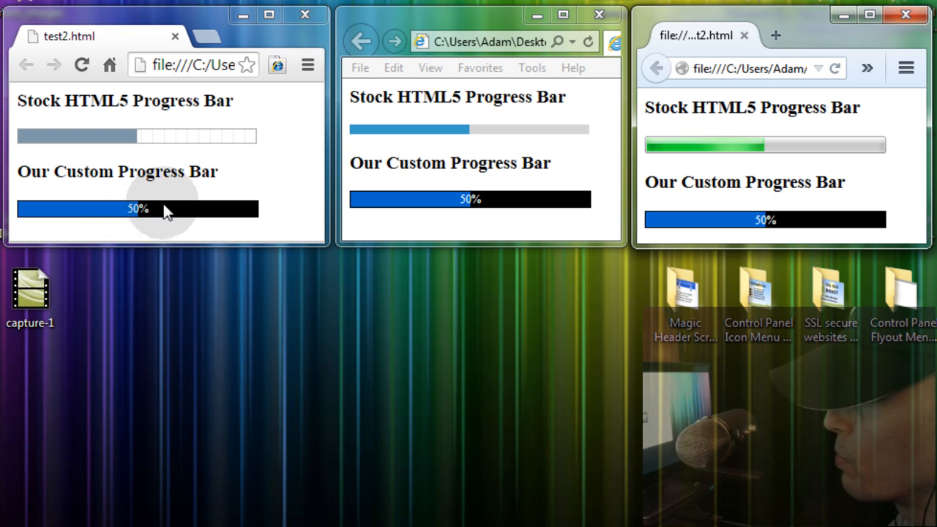
{"action": "mouse_move", "coordinate": [240, 219]}
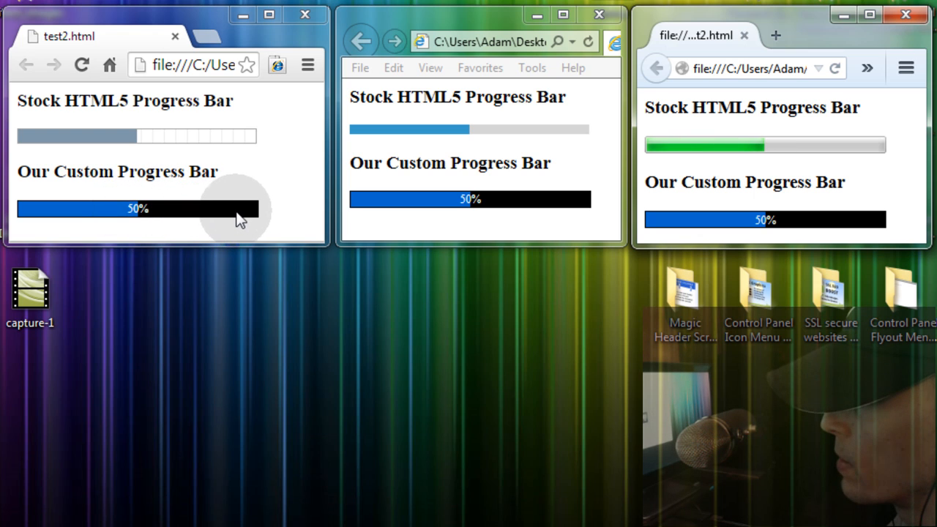
{"action": "mouse_move", "coordinate": [173, 160]}
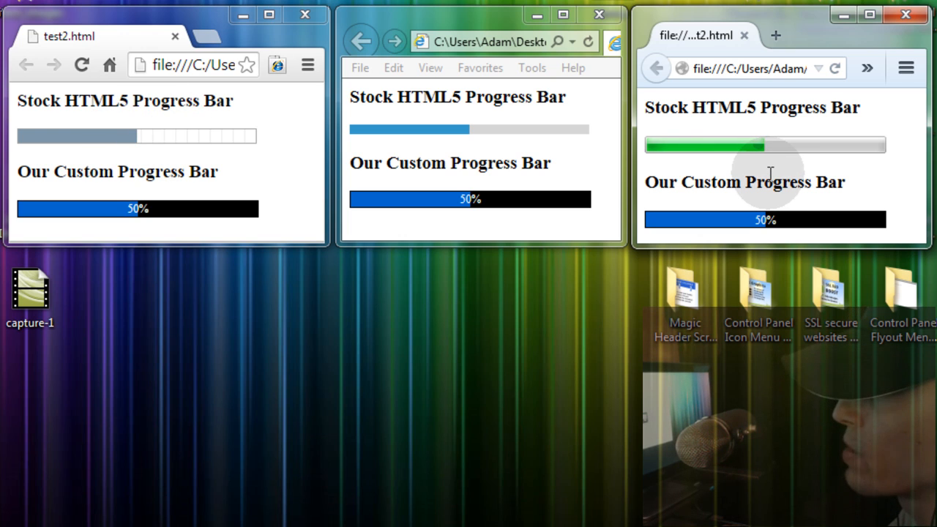
{"action": "mouse_move", "coordinate": [700, 223]}
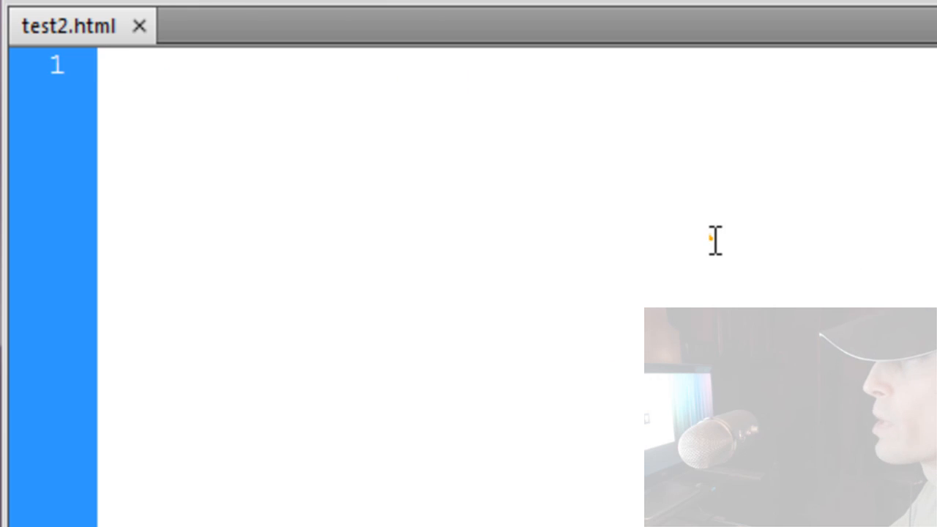
- Write the pbc container div and the nested pb bar div inside it
{"action": "type", "text": "<d"}
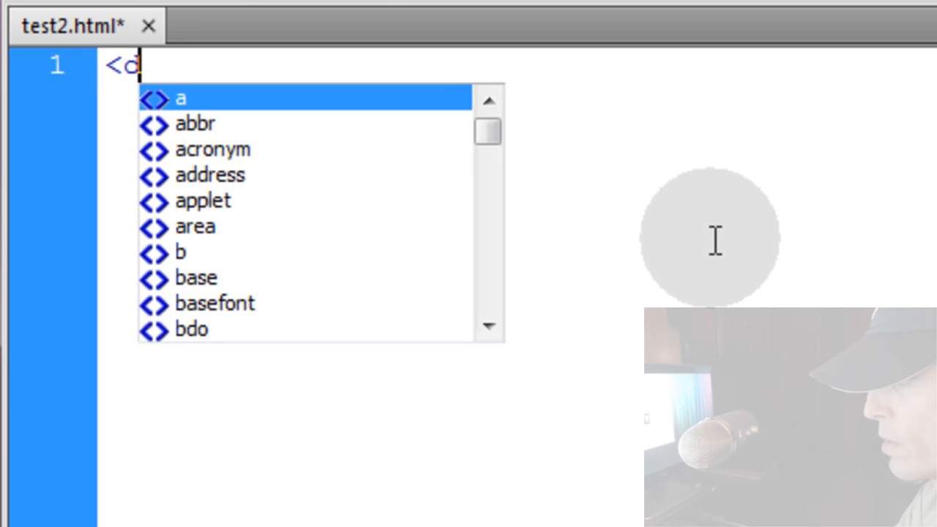
{"action": "type", "text": "iv><"}
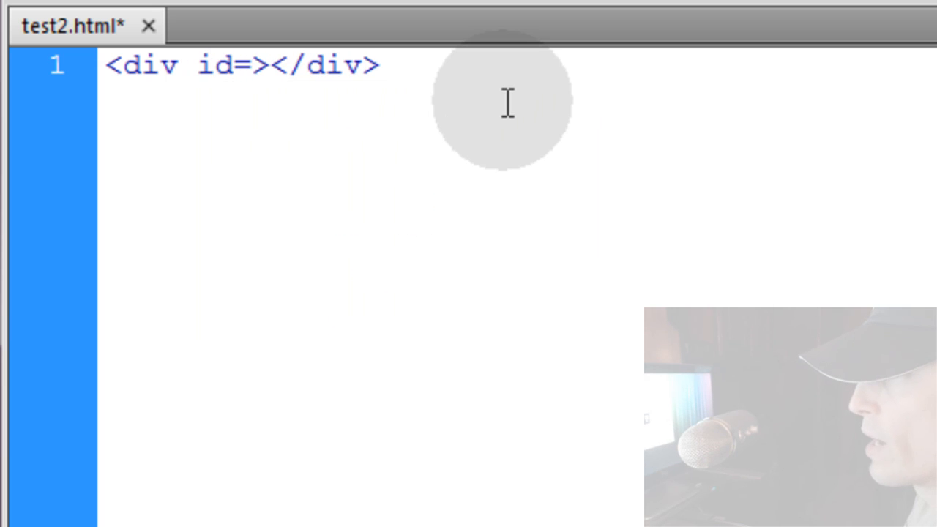
{"action": "type", "text": "\"pb\""}
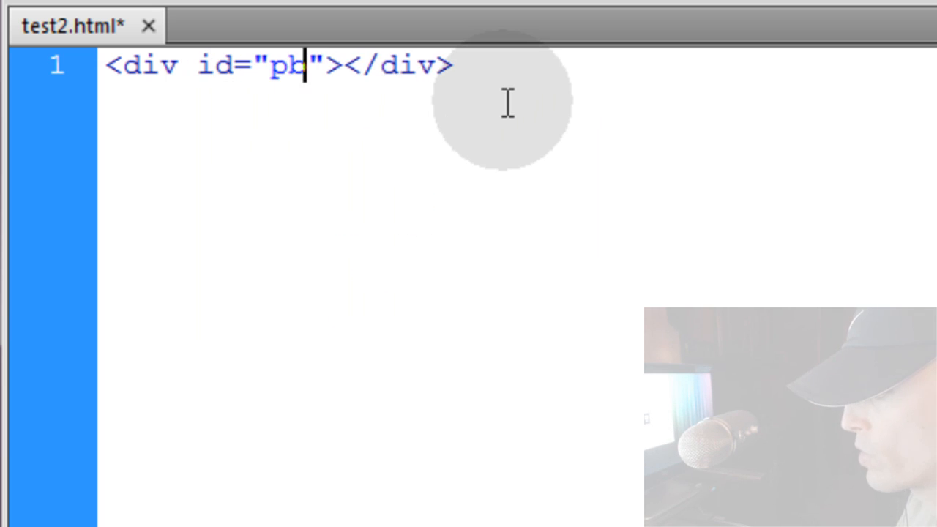
{"action": "type", "text": "b"}
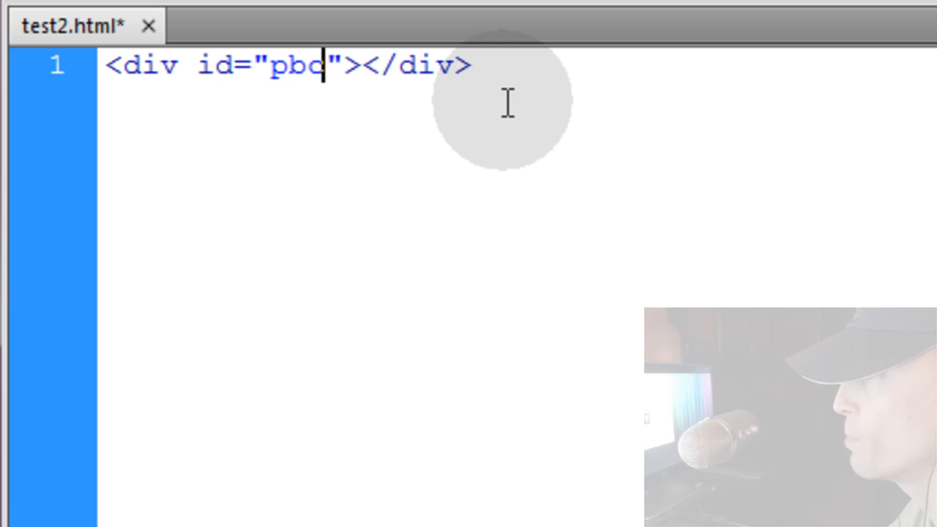
{"action": "key", "text": "Enter"}
{"action": "type", "text": "<"}
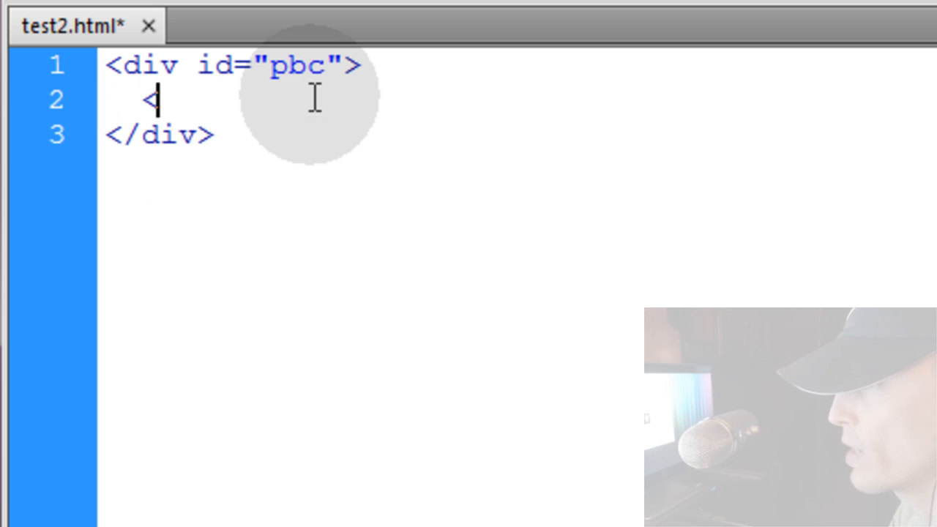
{"action": "type", "text": "div>"}
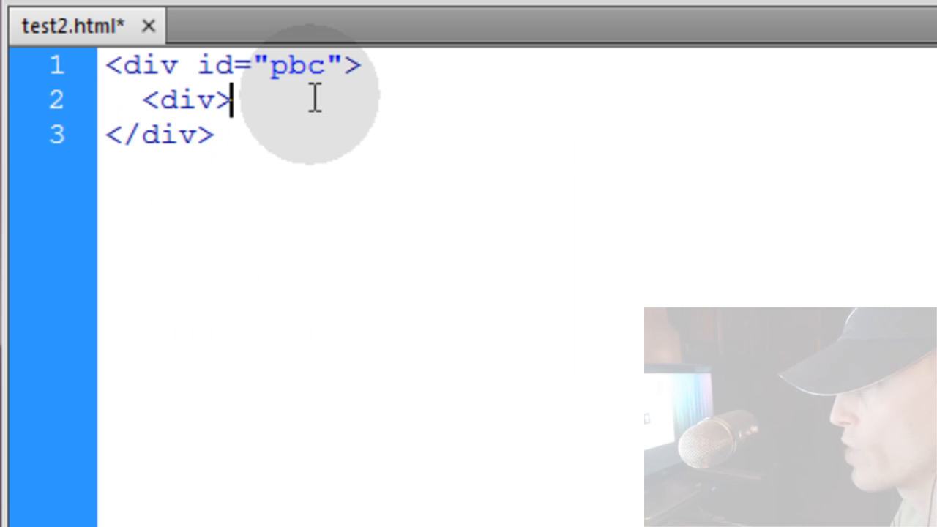
{"action": "type", "text": "id=\""}
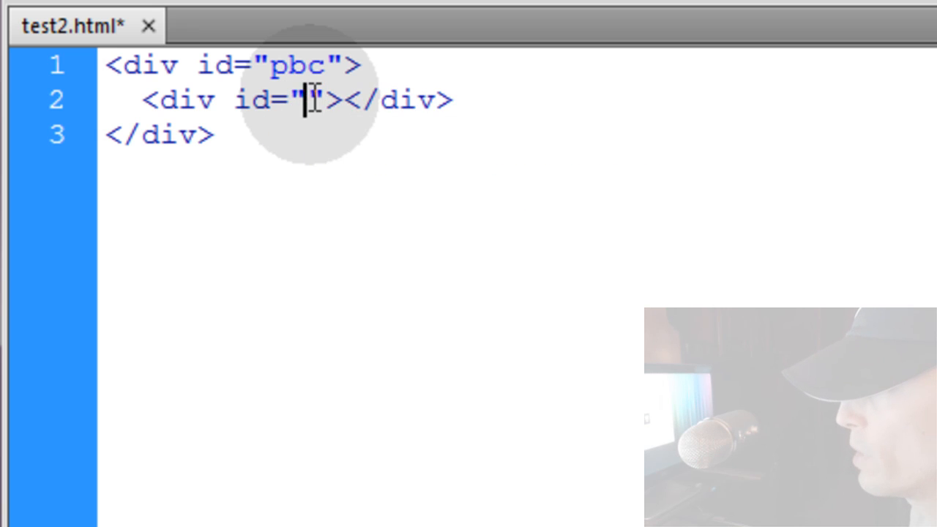
{"action": "type", "text": "pb"}
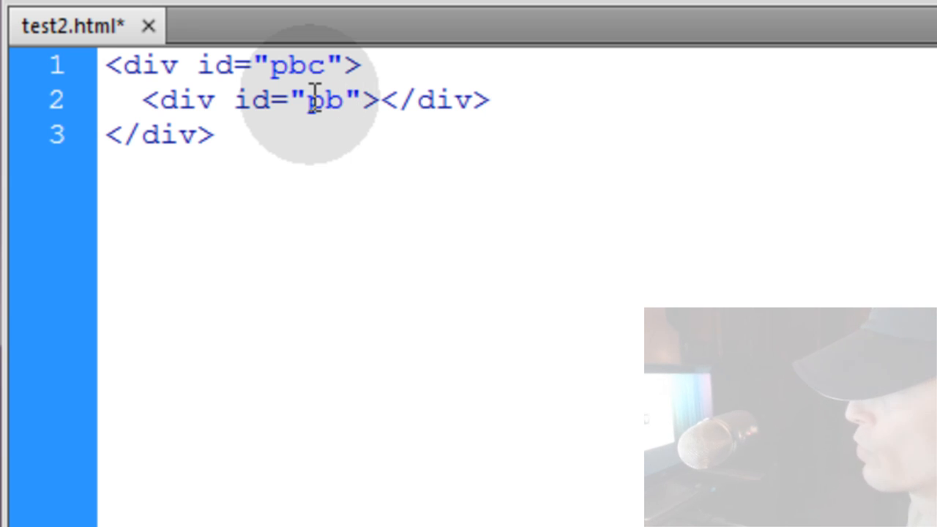
- Add the pbt text div after the bar div inside the container
{"action": "type", "text": "<div>"}
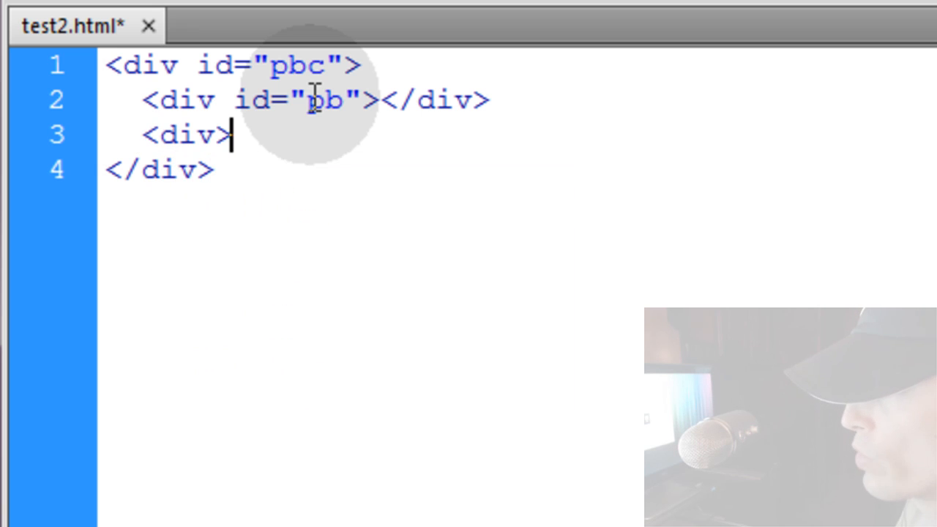
{"action": "type", "text": "</div>"}
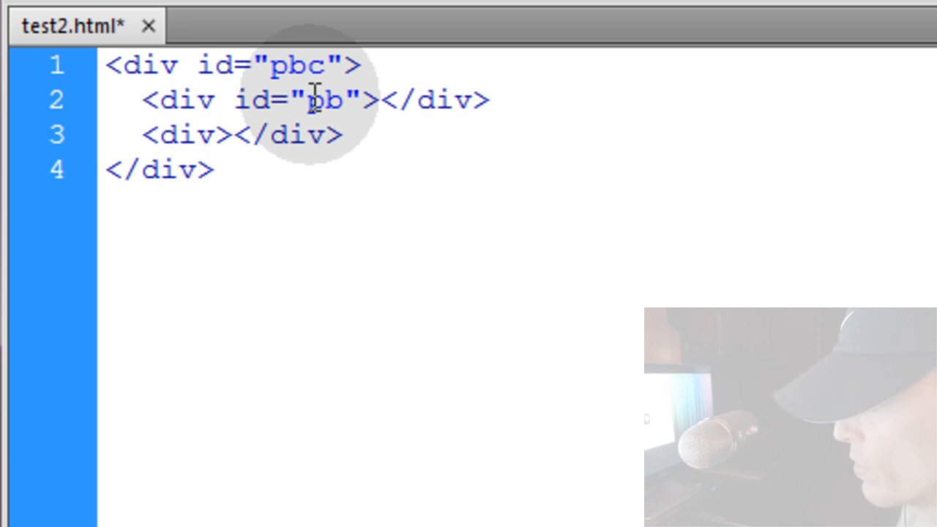
{"action": "type", "text": "id="}
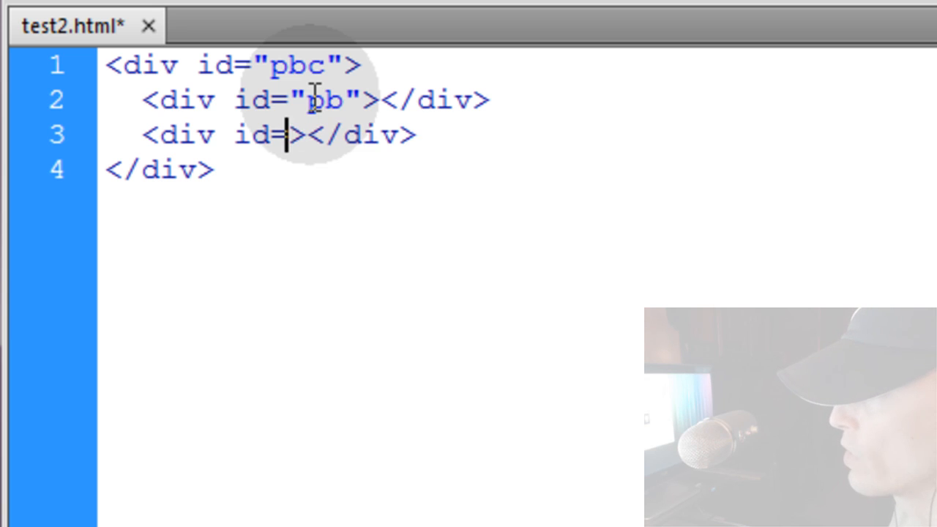
{"action": "type", "text": "\"pb\""}
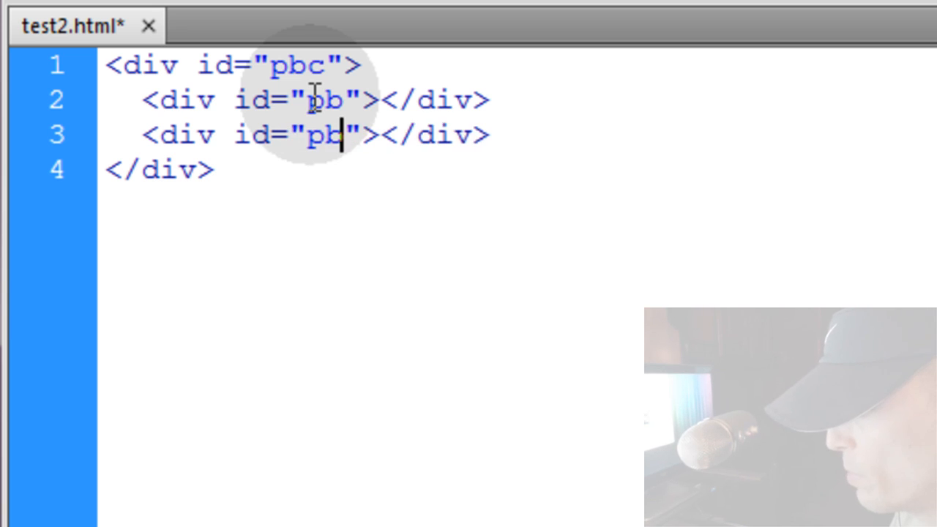
{"action": "type", "text": "t"}
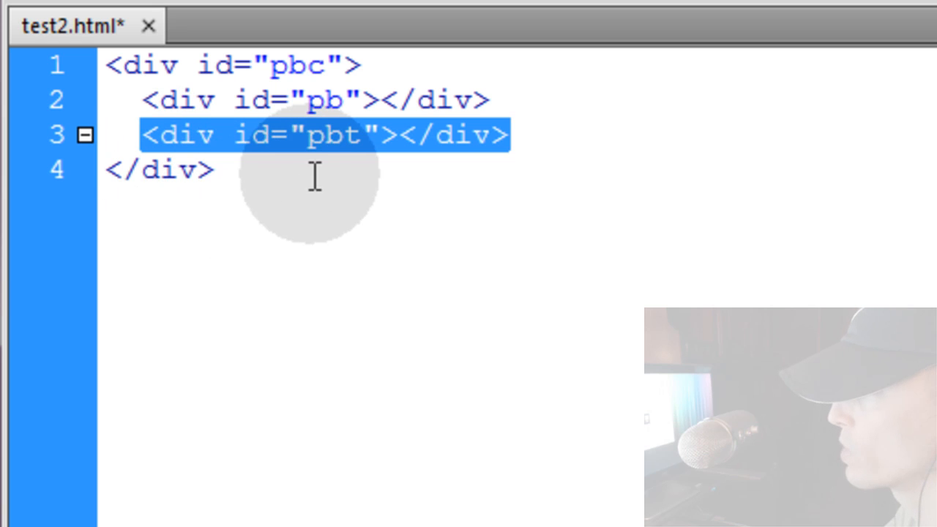
{"action": "mouse_move", "coordinate": [451, 176]}
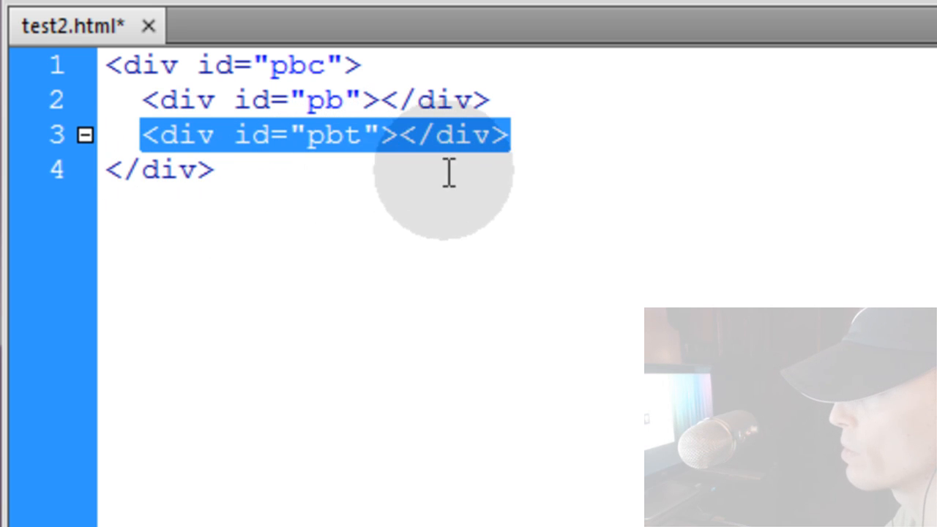
{"action": "mouse_move", "coordinate": [524, 134]}
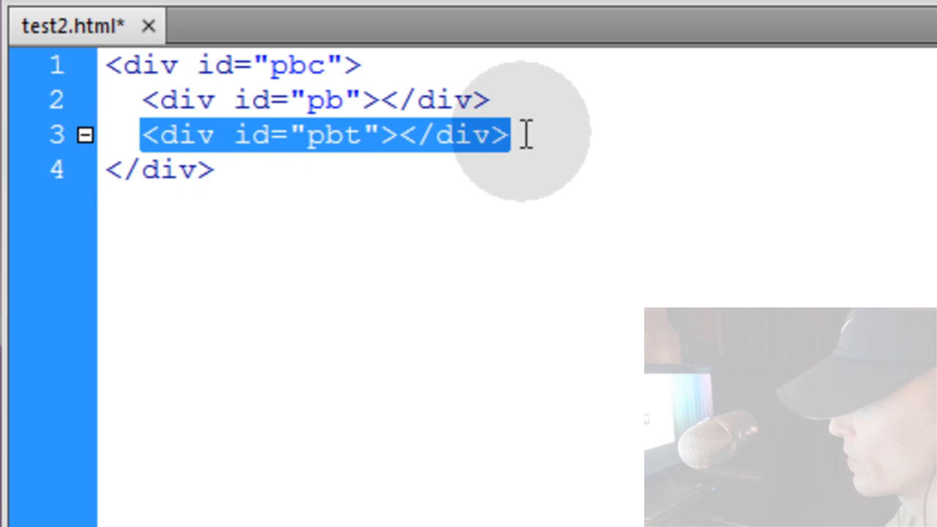
- Review the pbt line and the pb ids in the finished markup
{"action": "left_click", "coordinate": [505, 134]}
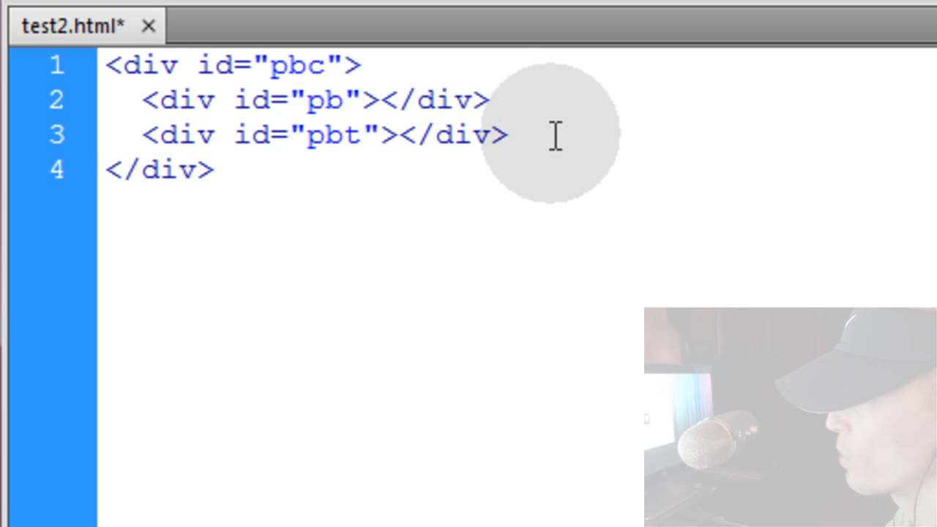
{"action": "triple_click", "coordinate": [322, 135]}
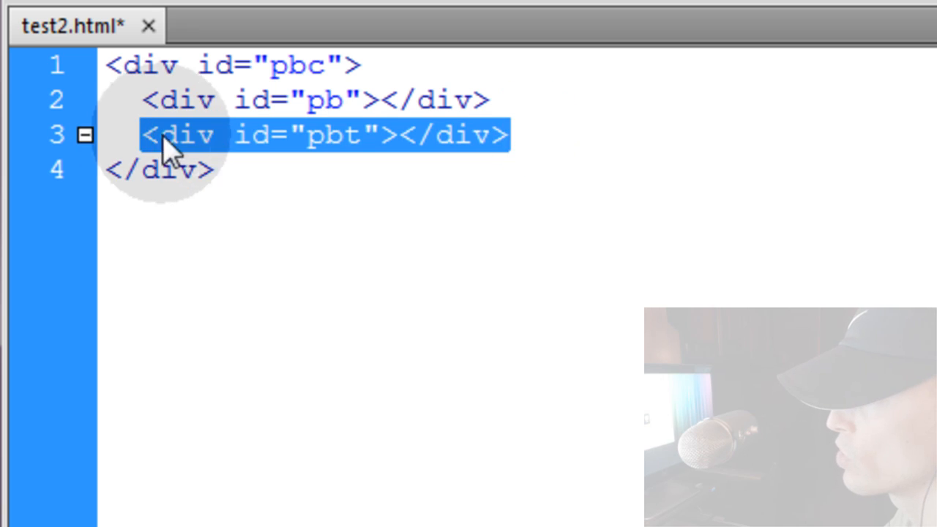
{"action": "mouse_move", "coordinate": [524, 136]}
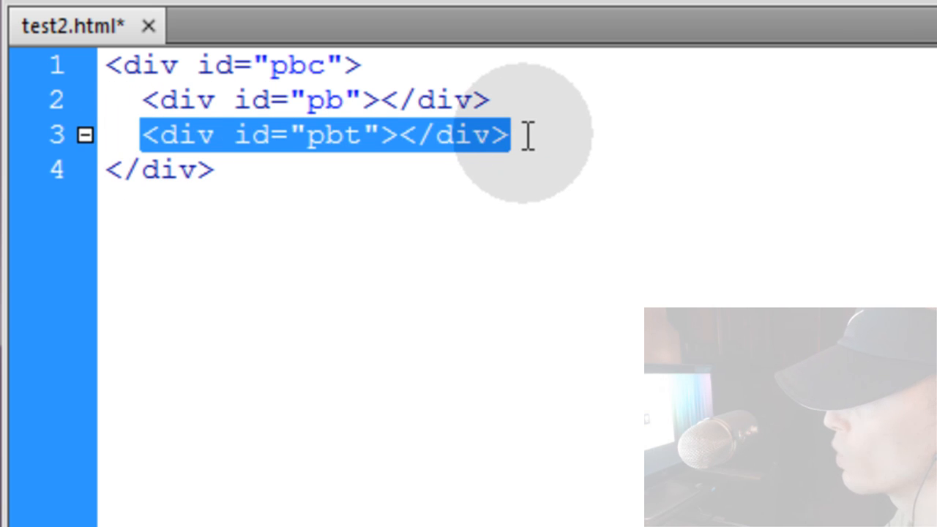
{"action": "left_click", "coordinate": [520, 135]}
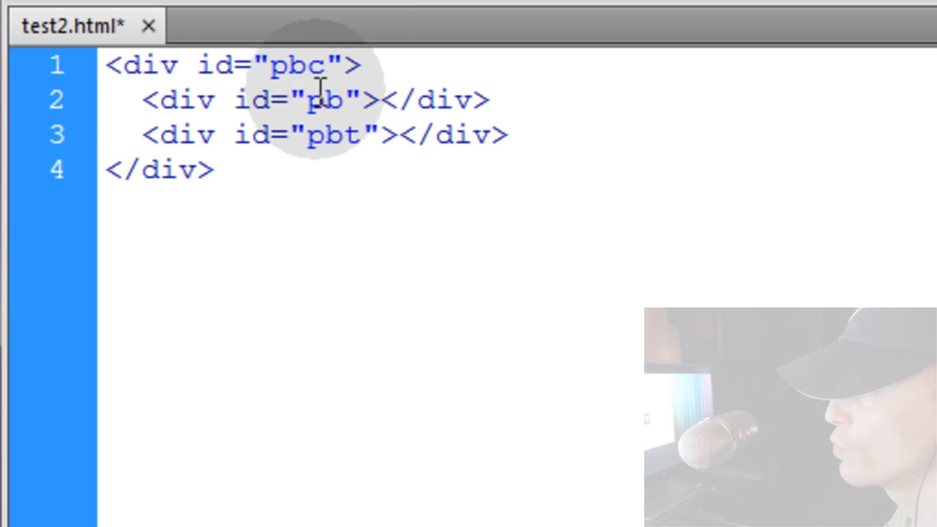
{"action": "double_click", "coordinate": [322, 100]}
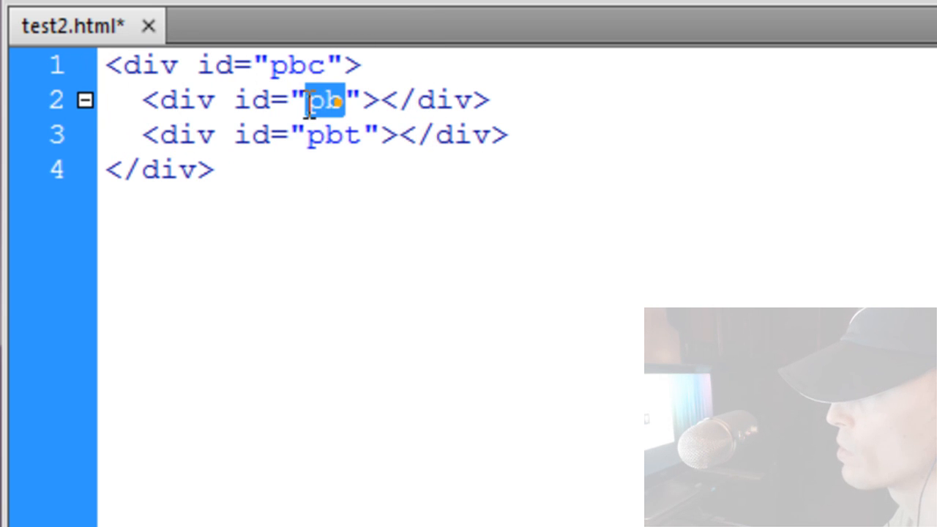
{"action": "double_click", "coordinate": [334, 135]}
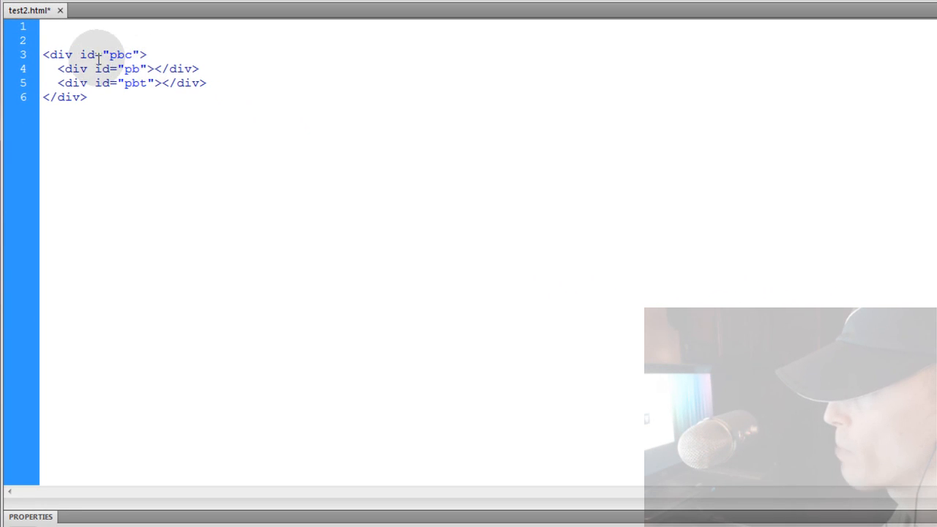
- Write a style block with #pbc, #pbc > #pb and #pbc > #pbt rules and save
{"action": "type", "text": "<style>"}
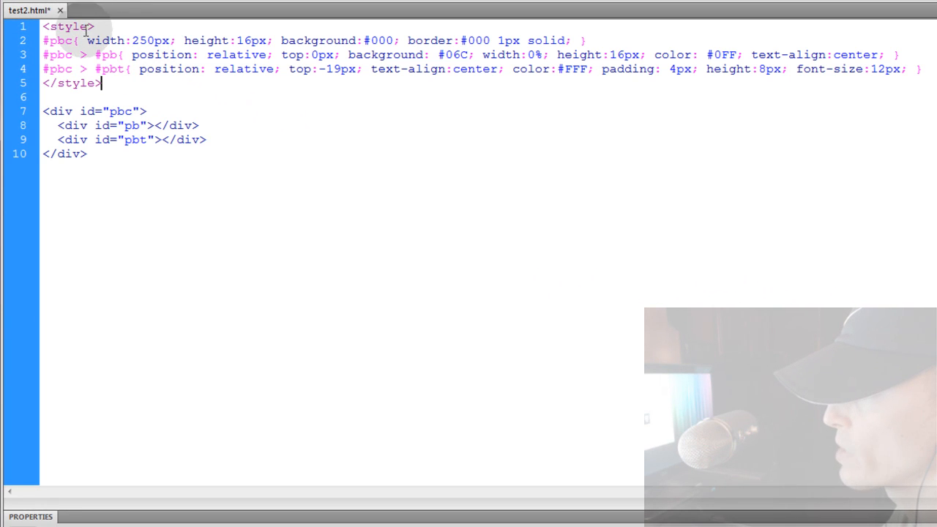
{"action": "double_click", "coordinate": [60, 41]}
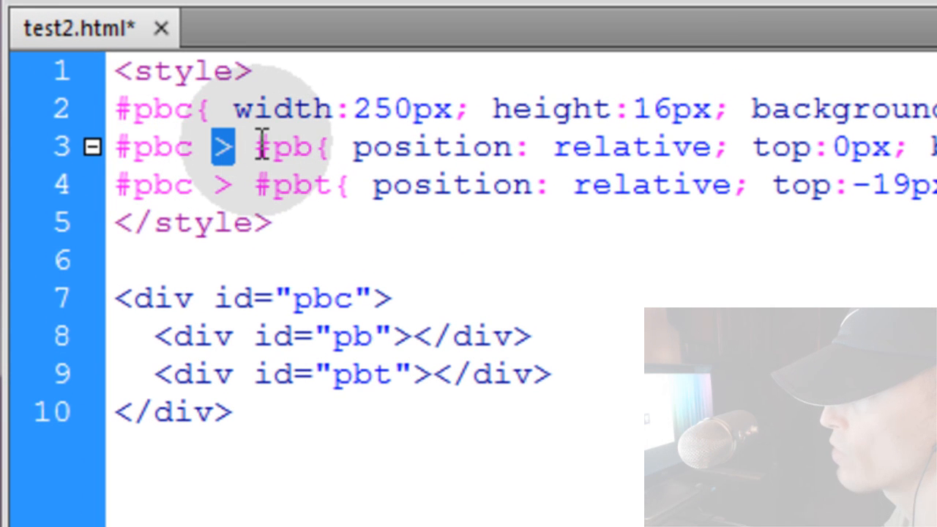
{"action": "double_click", "coordinate": [286, 146]}
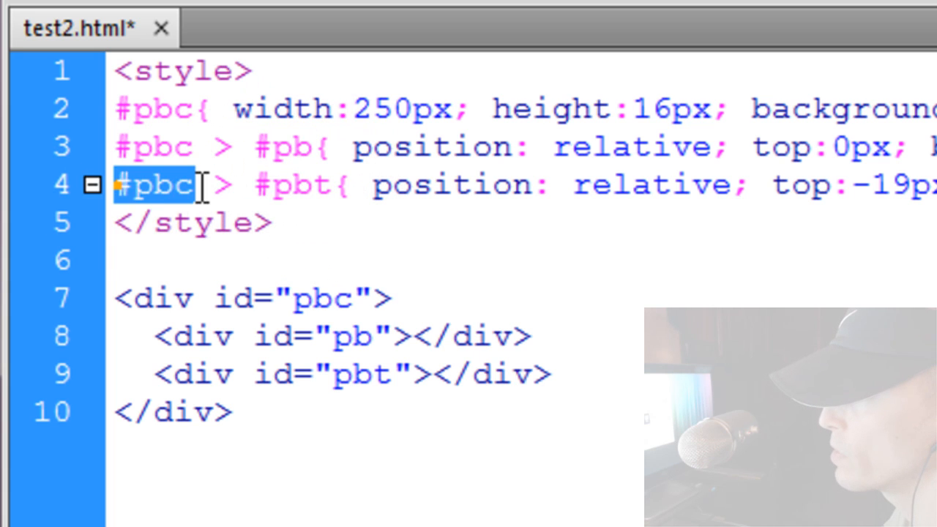
{"action": "double_click", "coordinate": [293, 184]}
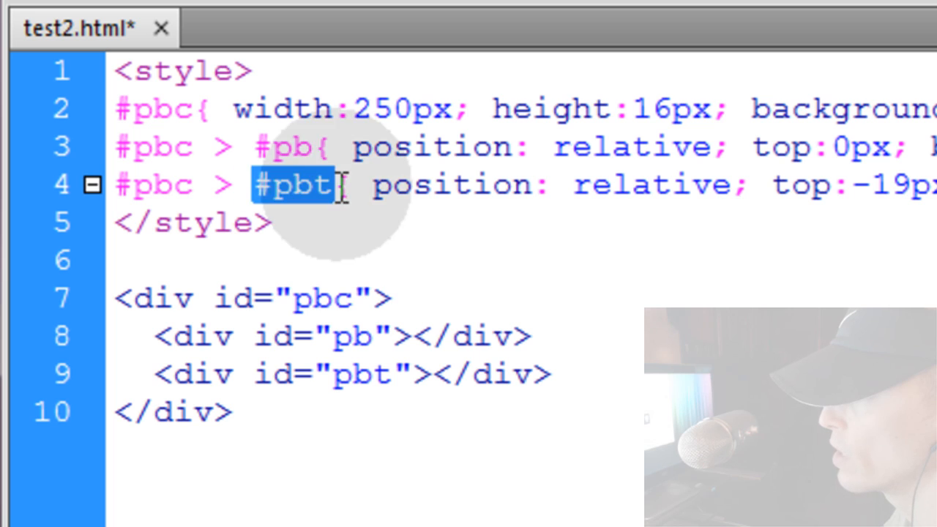
{"action": "mouse_move", "coordinate": [501, 271]}
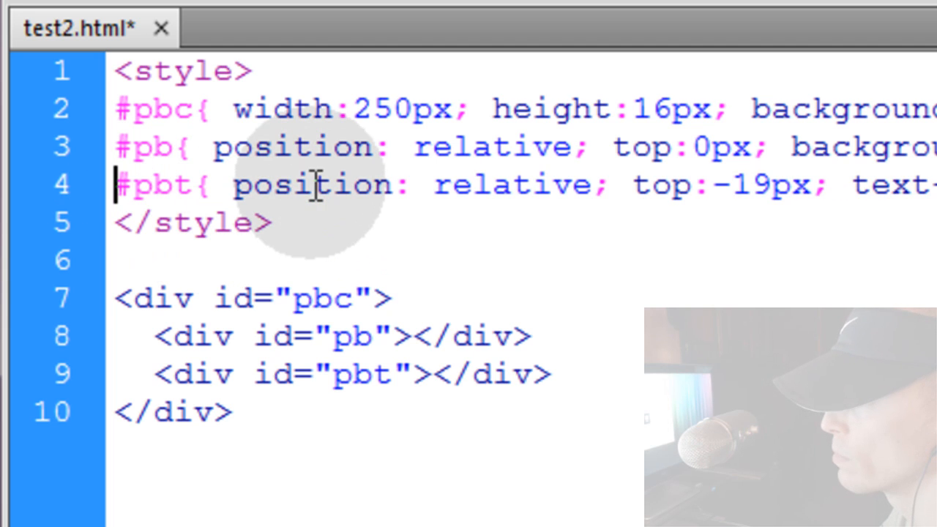
{"action": "type", "text": "#pbc >"}
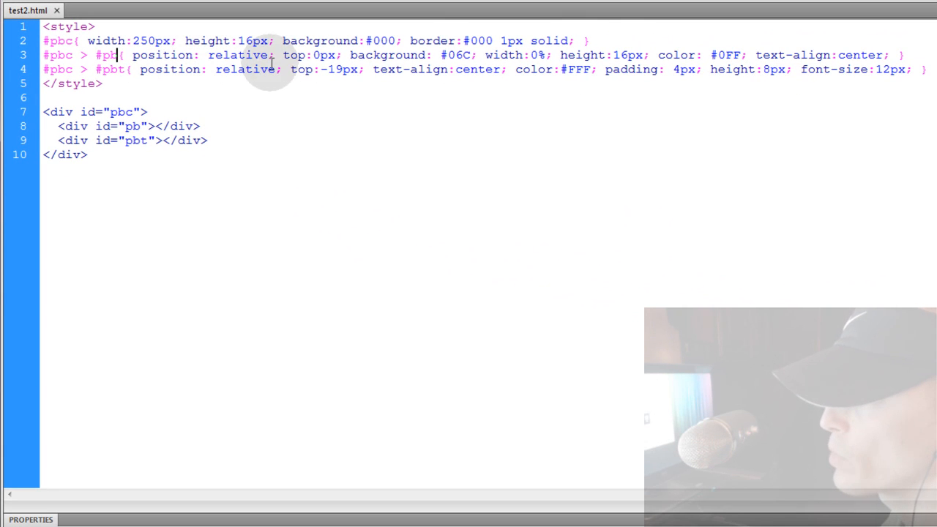
{"action": "mouse_move", "coordinate": [316, 95]}
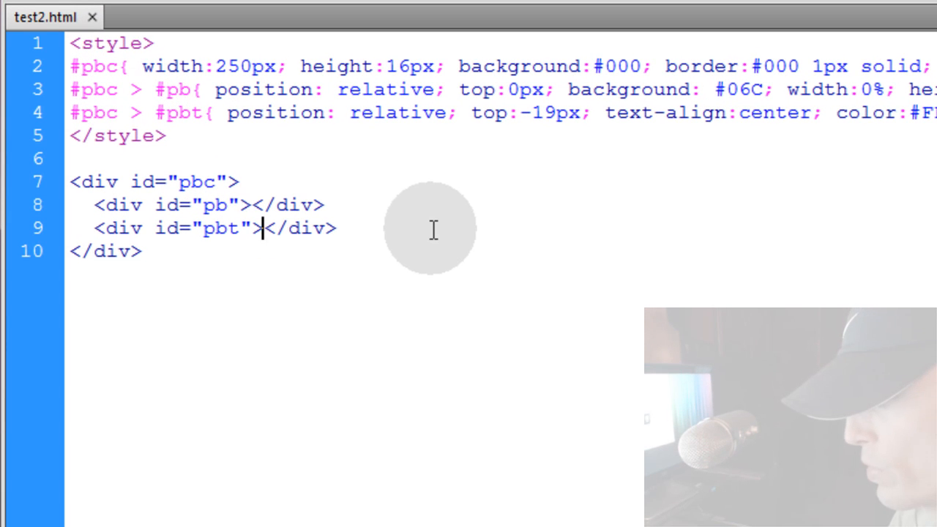
- Put Dummy in the pbt div, set #pb width to 25%, save and preview in the browser
{"action": "type", "text": "Dummy"}
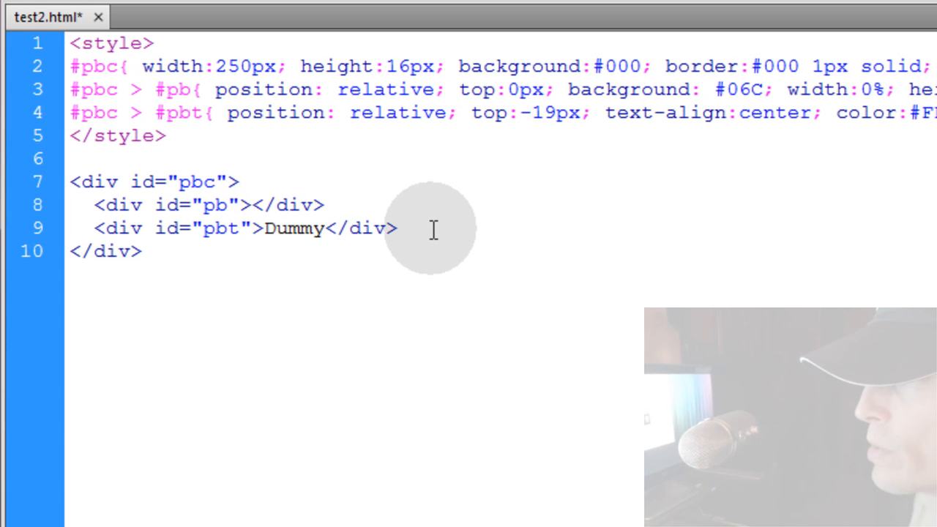
{"action": "double_click", "coordinate": [220, 229]}
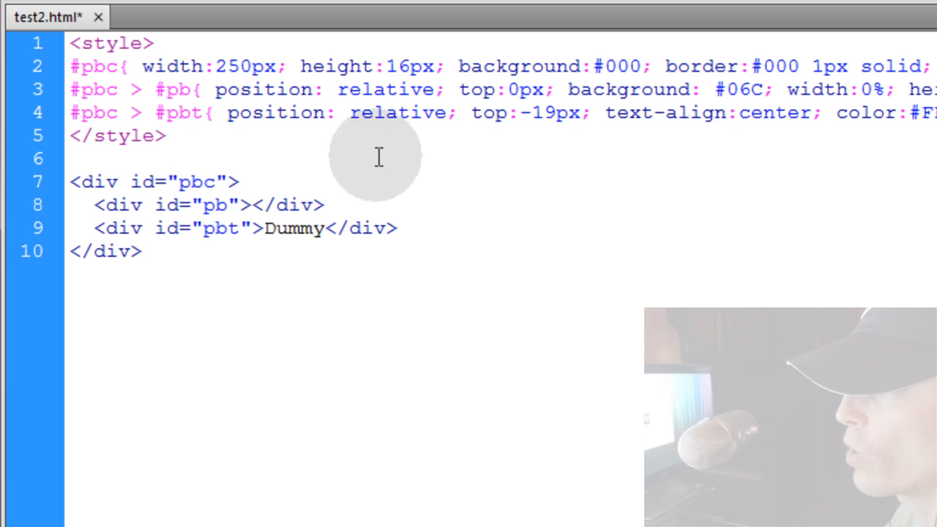
{"action": "double_click", "coordinate": [867, 89]}
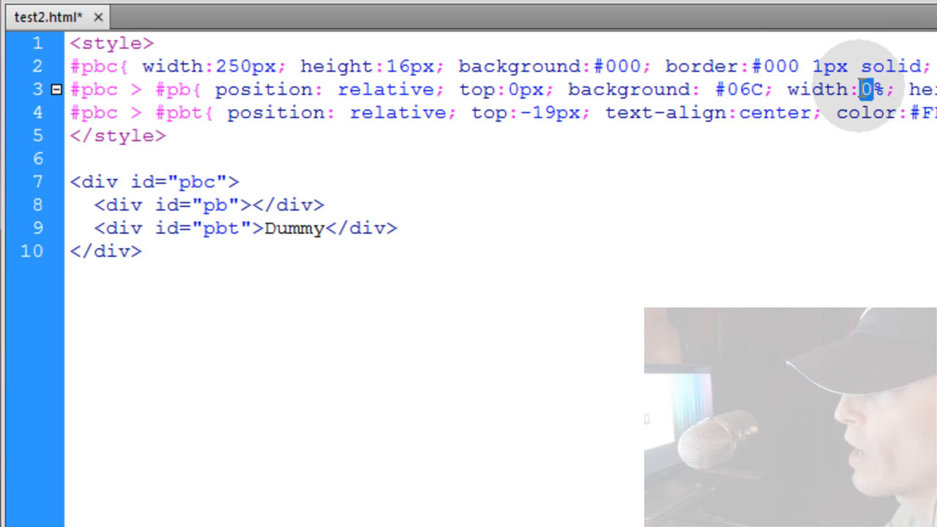
{"action": "type", "text": "25"}
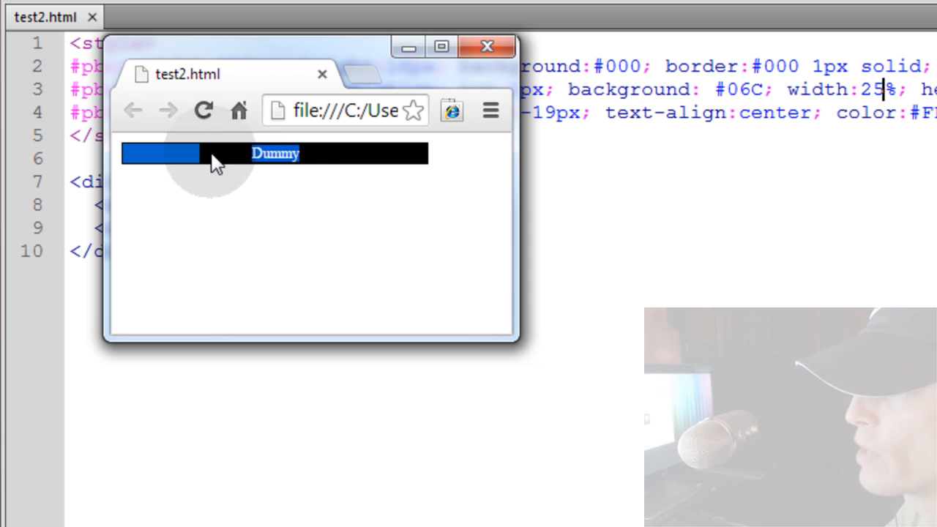
{"action": "mouse_move", "coordinate": [189, 170]}
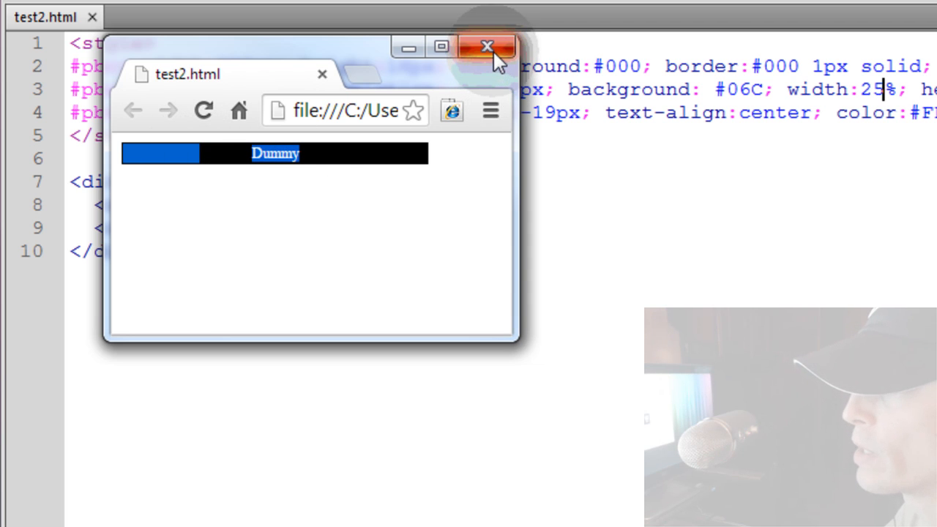
{"action": "left_click", "coordinate": [486, 46]}
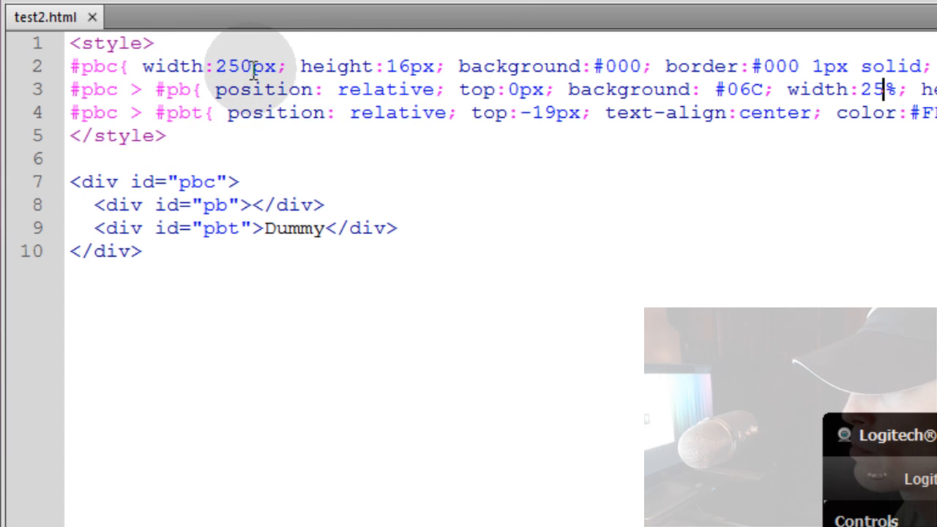
- Change the #pbc container width from 250 to 100px, save and preview in the browser
{"action": "double_click", "coordinate": [234, 66]}
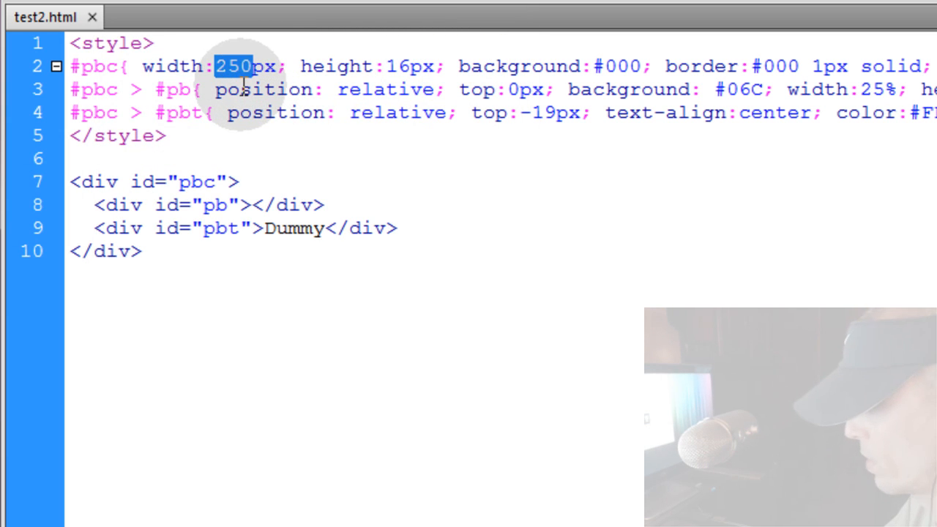
{"action": "type", "text": "100"}
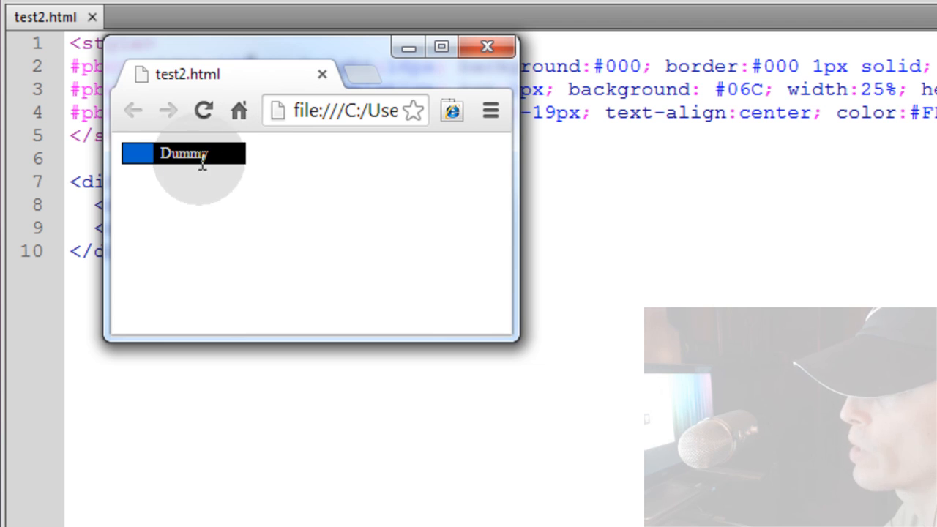
{"action": "mouse_move", "coordinate": [489, 45]}
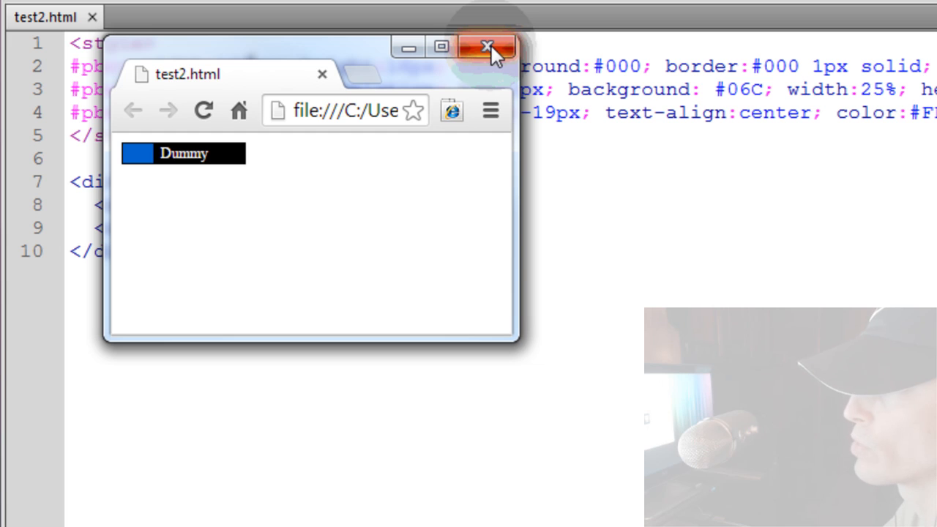
{"action": "left_click", "coordinate": [490, 46]}
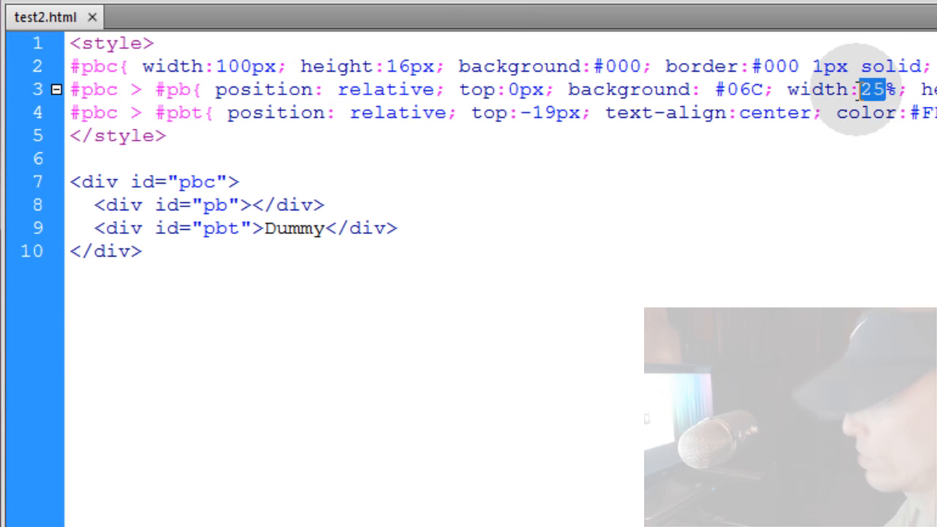
- Reset the bar width to 0%, remove Dummy, and place the cursor below the divs for a script
{"action": "type", "text": "0"}
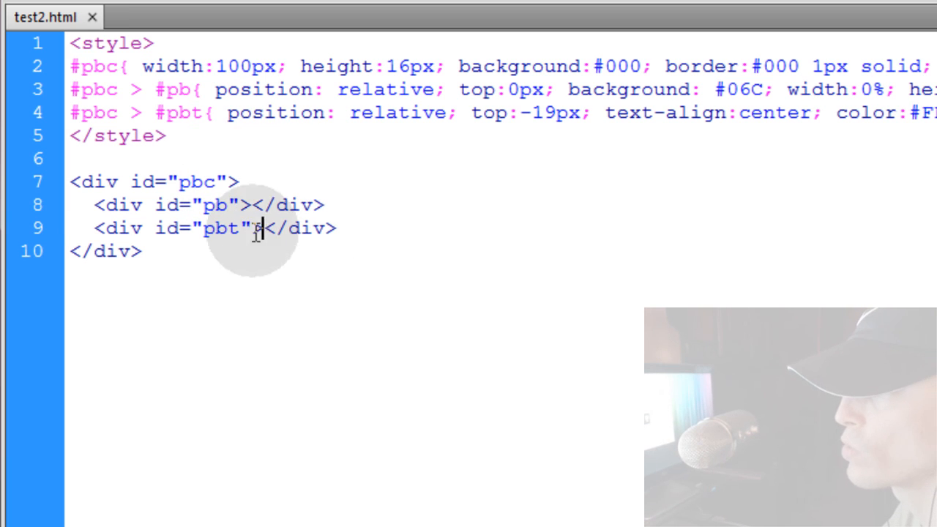
{"action": "key", "text": "enter"}
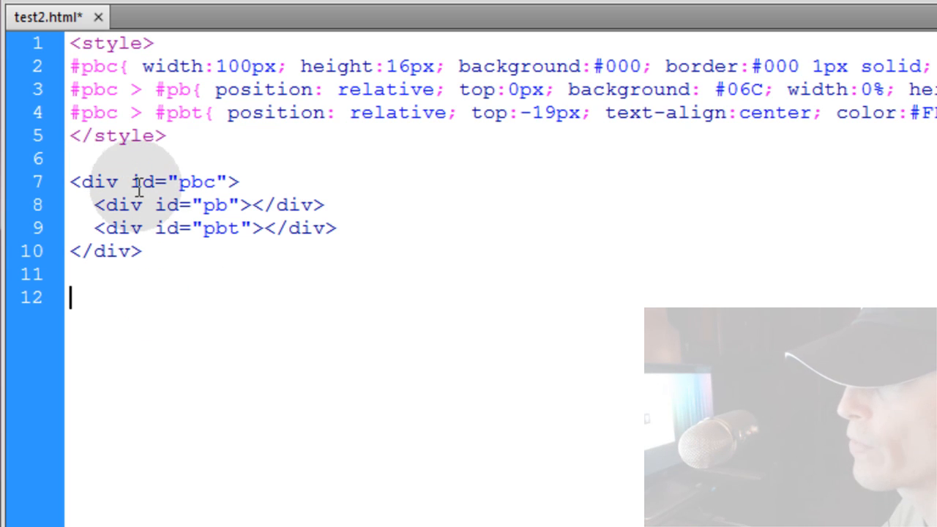
{"action": "double_click", "coordinate": [216, 205]}
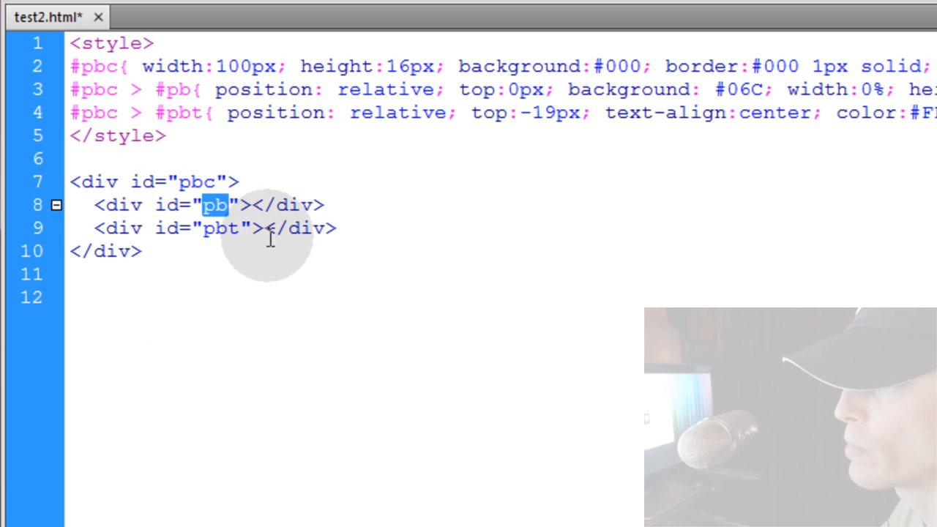
{"action": "double_click", "coordinate": [220, 229]}
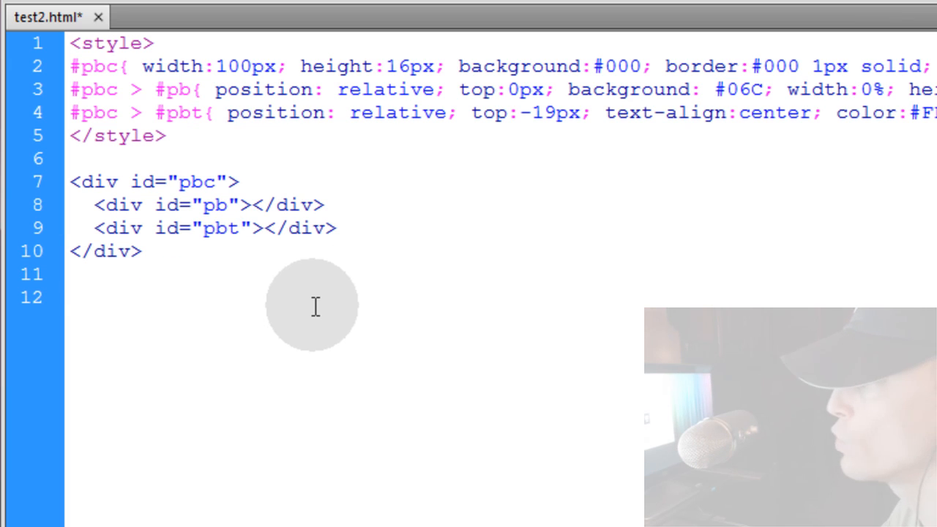
{"action": "left_click", "coordinate": [71, 298]}
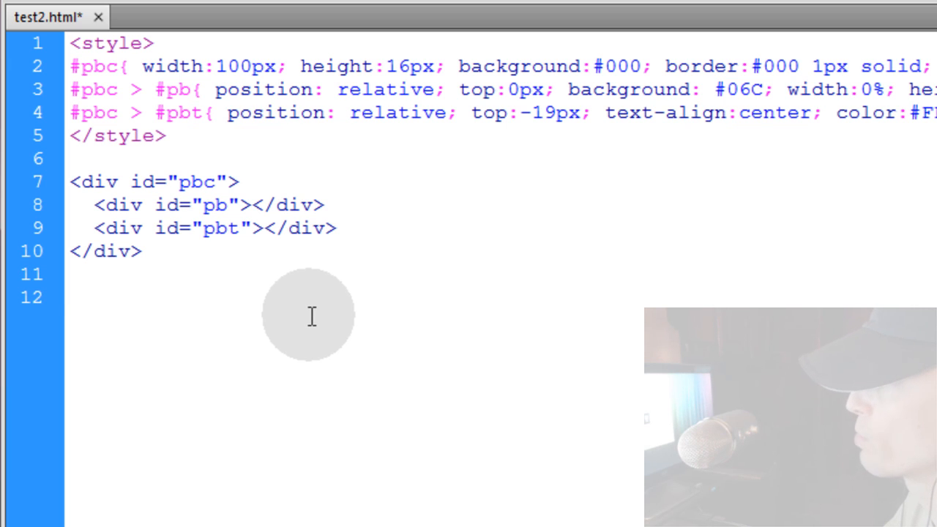
{"action": "left_click", "coordinate": [70, 299]}
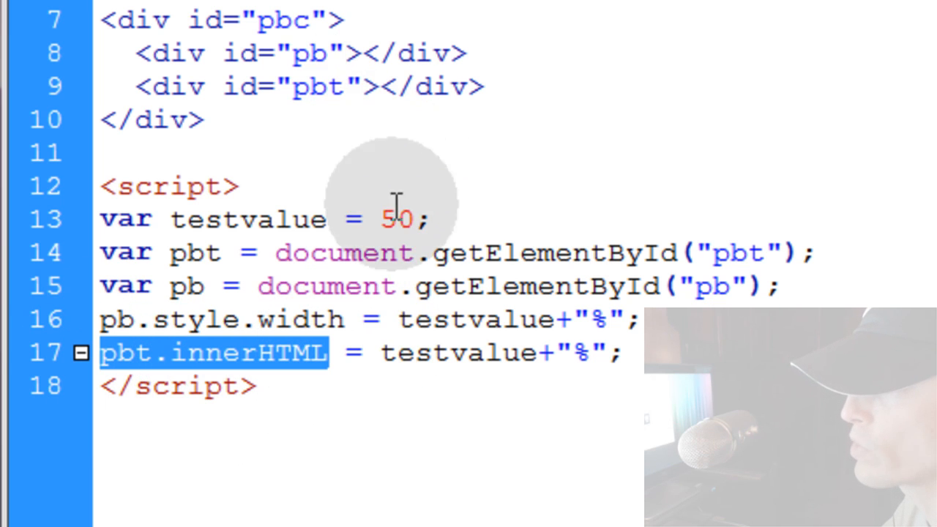
- Edit the script's testvalue to 50 and the container width to 300px
{"action": "left_click", "coordinate": [428, 219]}
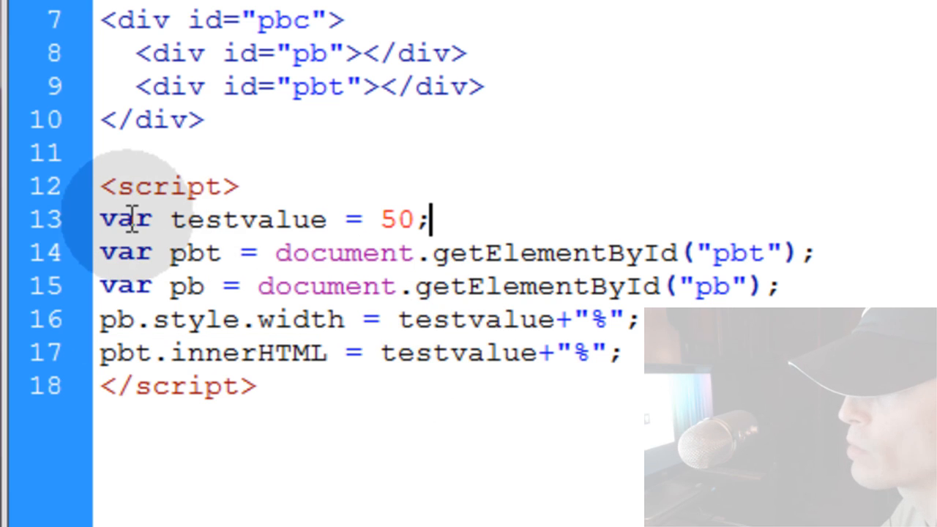
{"action": "double_click", "coordinate": [395, 220]}
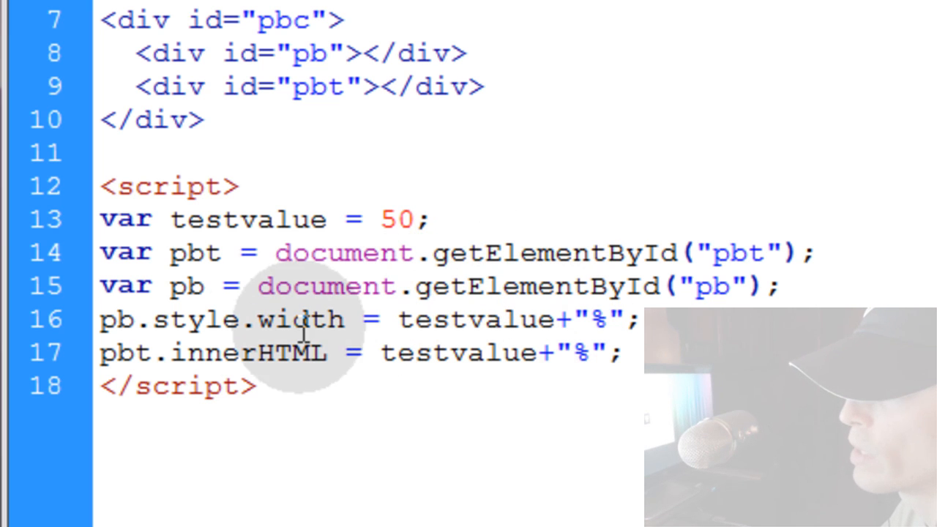
{"action": "left_click", "coordinate": [416, 219]}
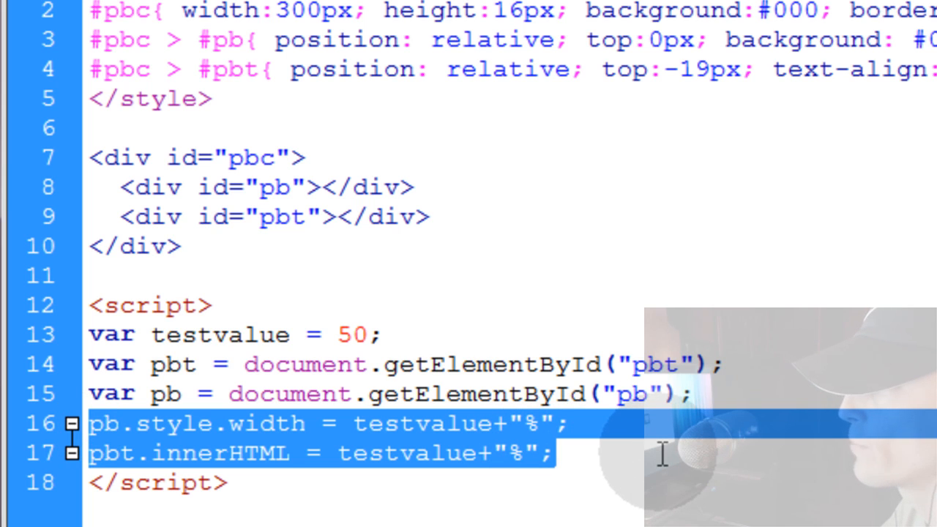
- Search DevelopPHP video tutorials for 'progress' and open the File Upload Progress Bar Meter tutorial
{"action": "left_click", "coordinate": [608, 453]}
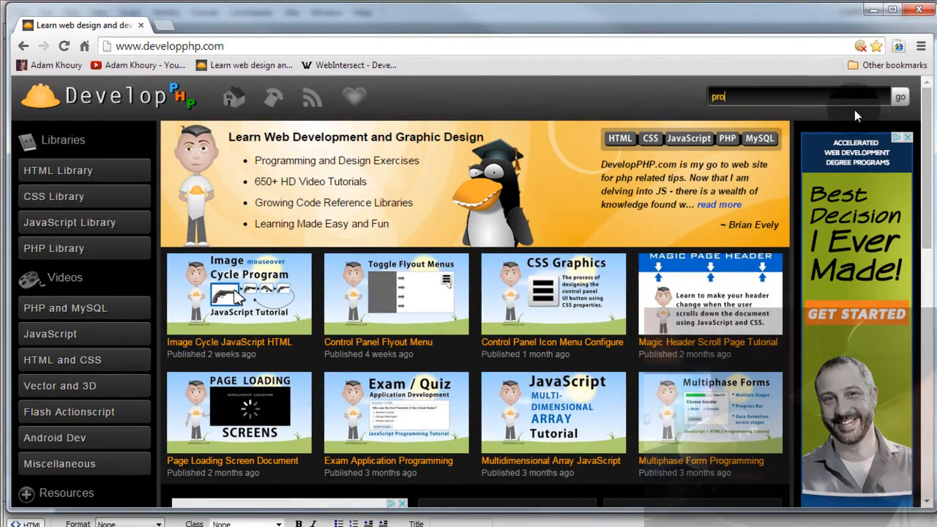
{"action": "left_click", "coordinate": [900, 97]}
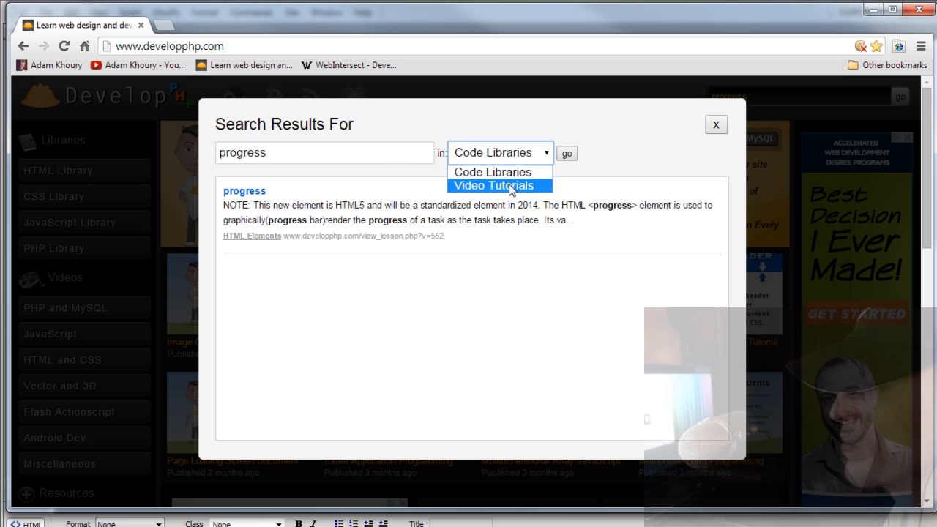
{"action": "left_click", "coordinate": [501, 184]}
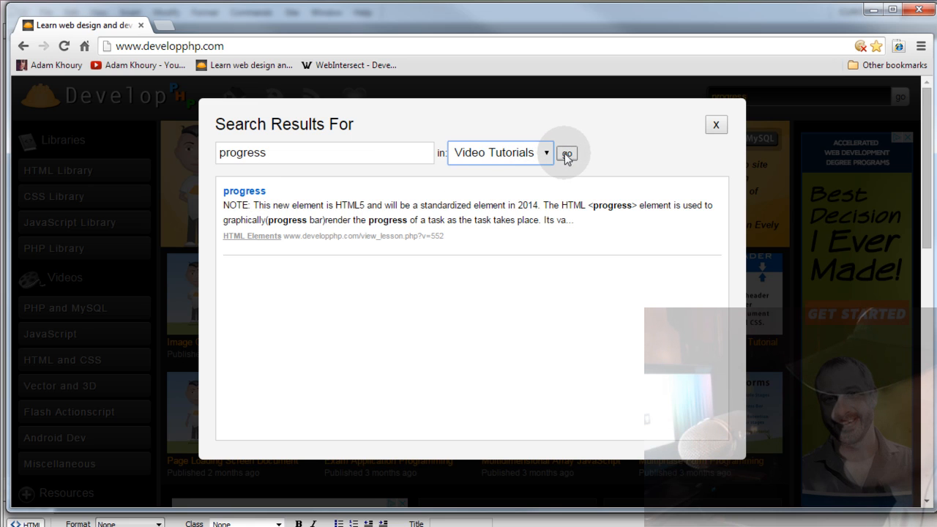
{"action": "left_click", "coordinate": [567, 154]}
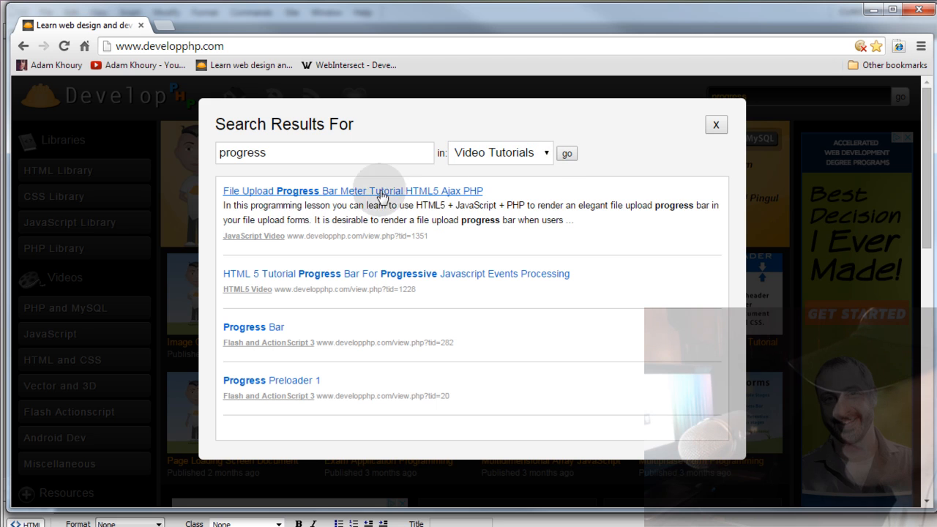
{"action": "mouse_move", "coordinate": [369, 194]}
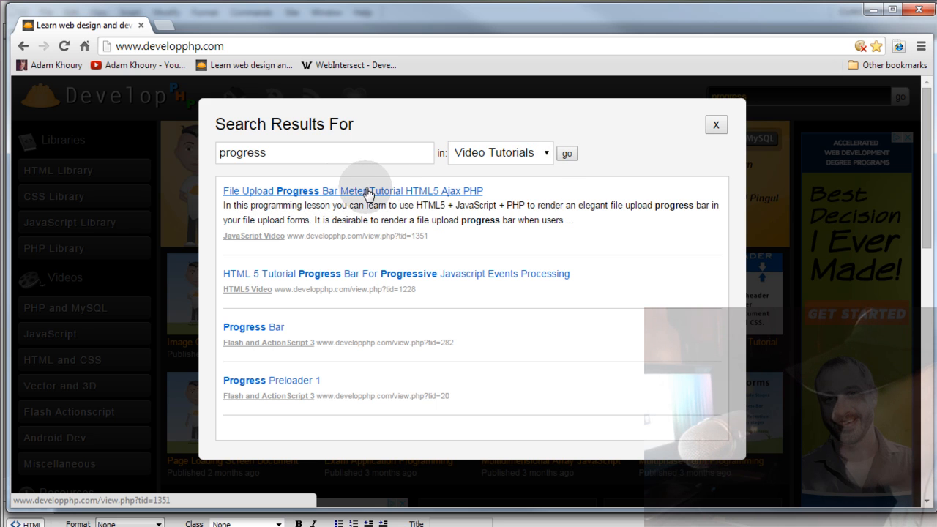
{"action": "left_click", "coordinate": [353, 190]}
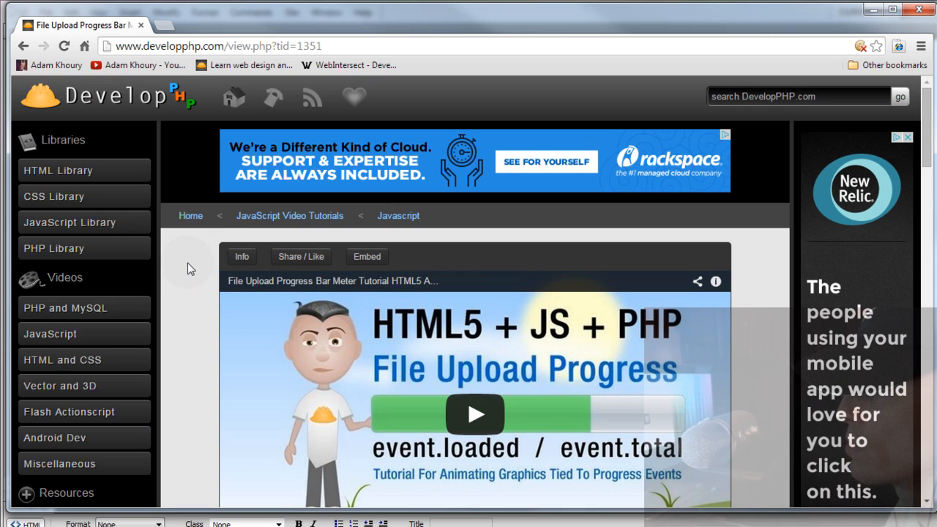
- Scroll to the tutorial's source and highlight the progressHandler lines updating progress value and status
{"action": "scroll", "scroll_direction": "down", "scroll_amount": 3}
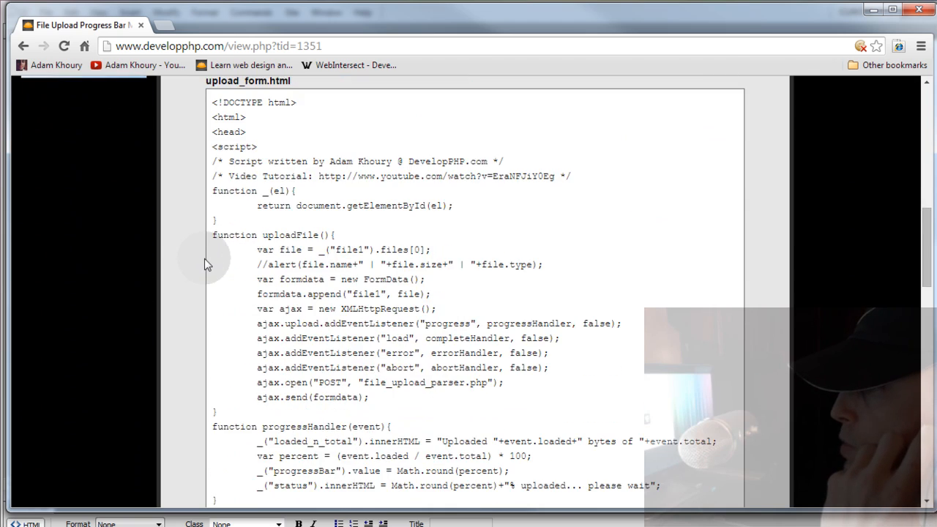
{"action": "scroll", "scroll_direction": "down", "scroll_amount": 3}
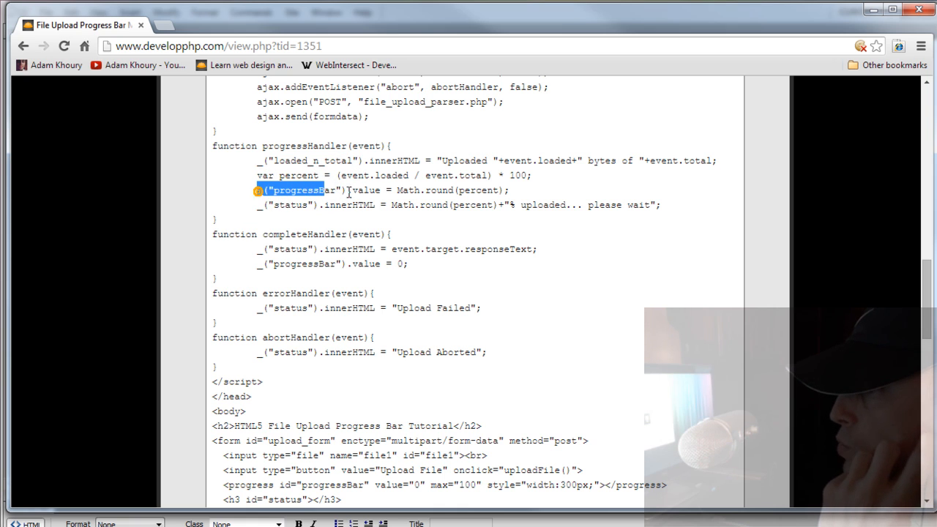
{"action": "left_click_drag", "start_coordinate": [258, 191], "coordinate": [659, 205]}
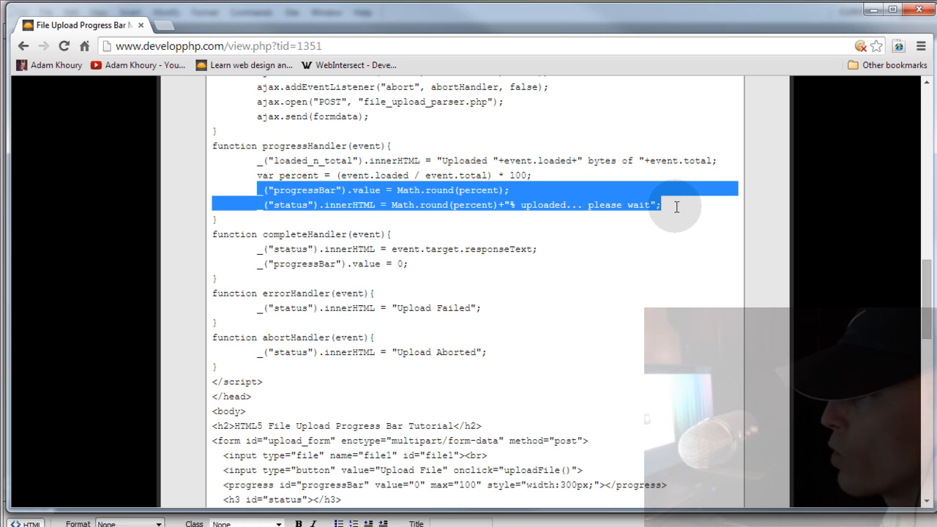
{"action": "mouse_move", "coordinate": [659, 227]}
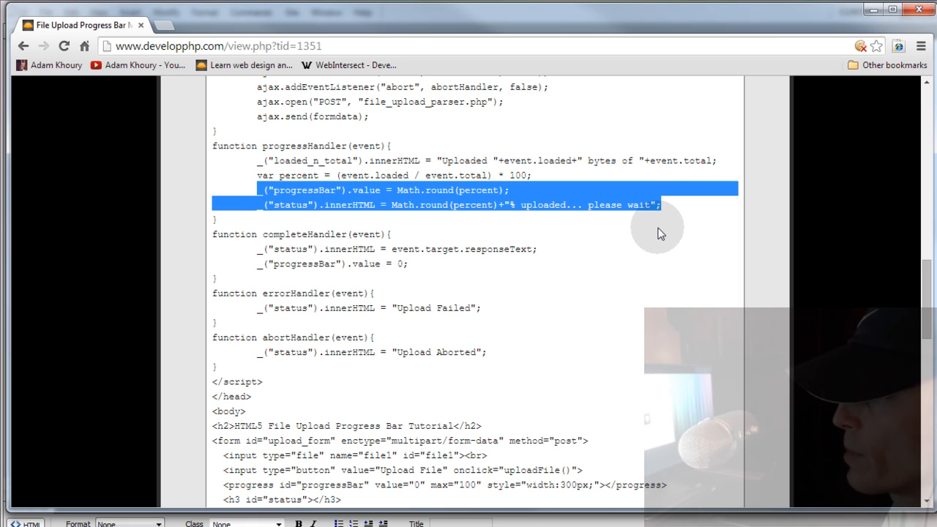
{"action": "mouse_move", "coordinate": [533, 432]}
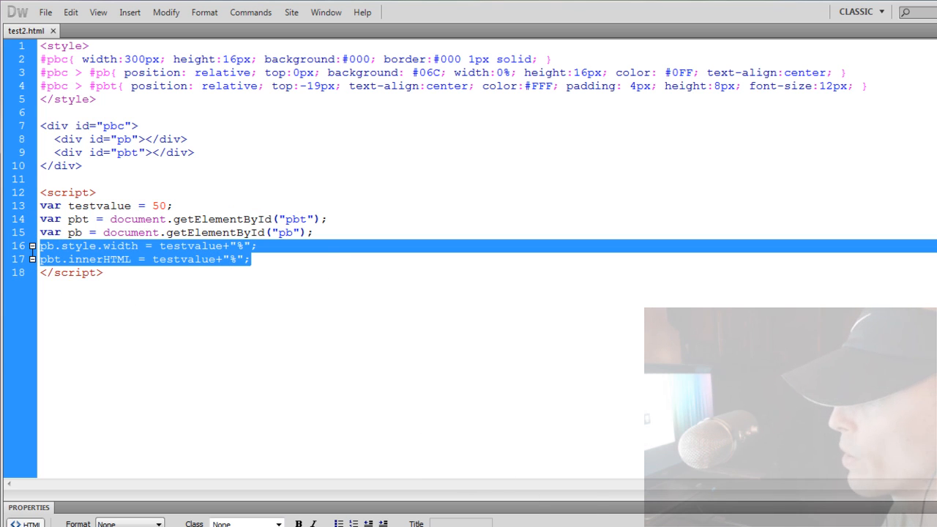
{"action": "left_click", "coordinate": [109, 272]}
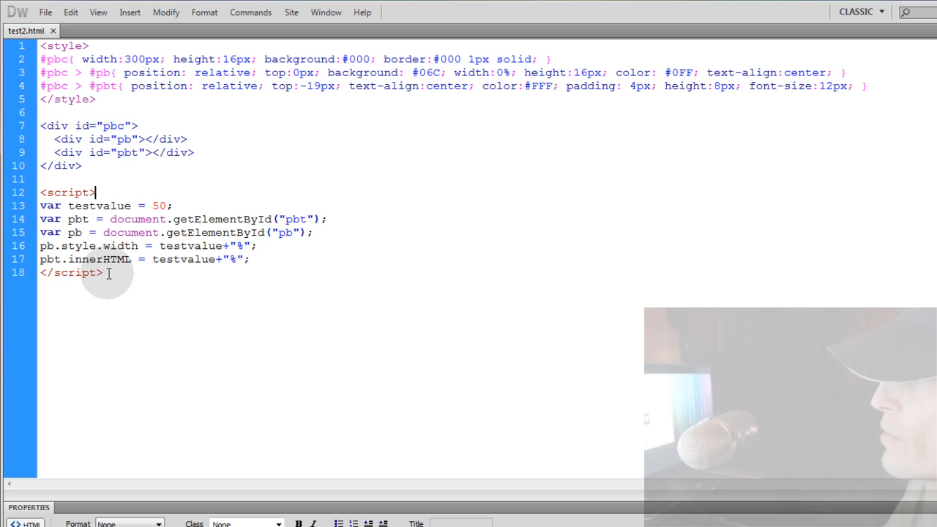
{"action": "key", "text": "ctrl+a"}
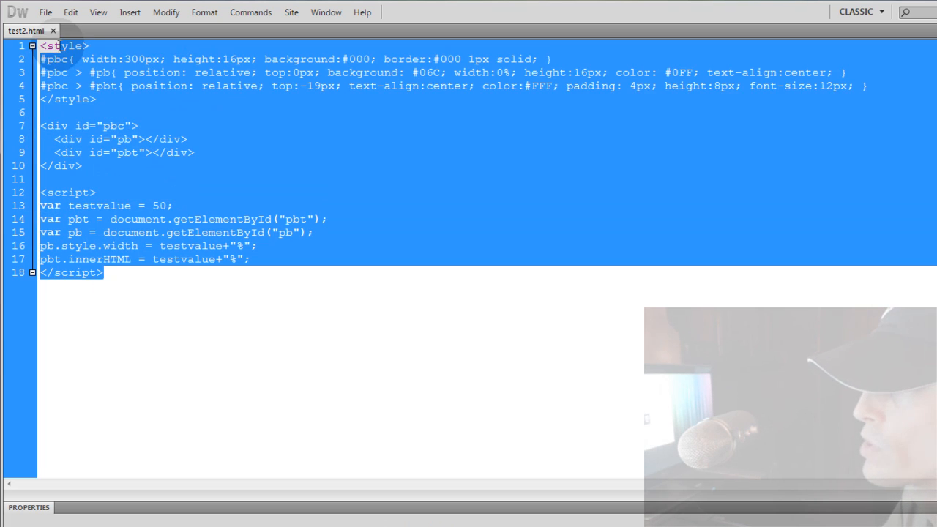
{"action": "left_click", "coordinate": [263, 193]}
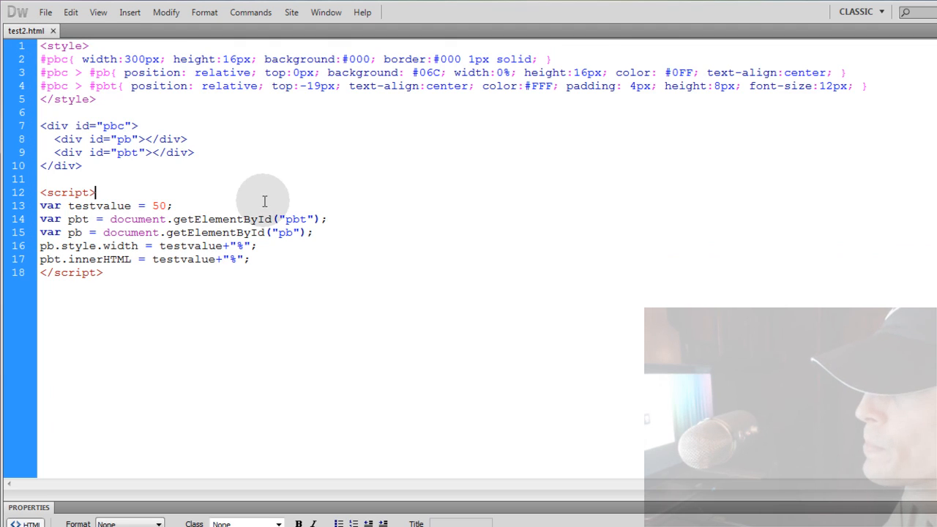
{"action": "mouse_move", "coordinate": [123, 281]}
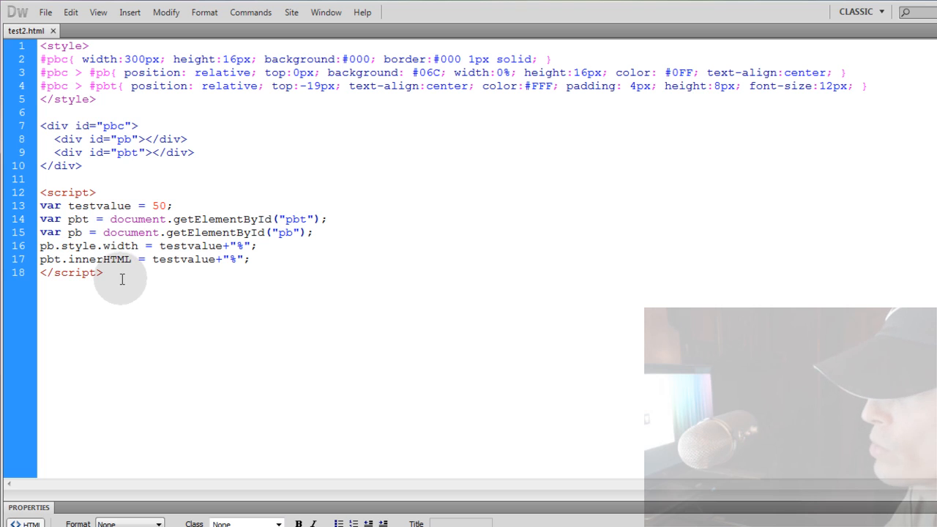
{"action": "left_click", "coordinate": [95, 192]}
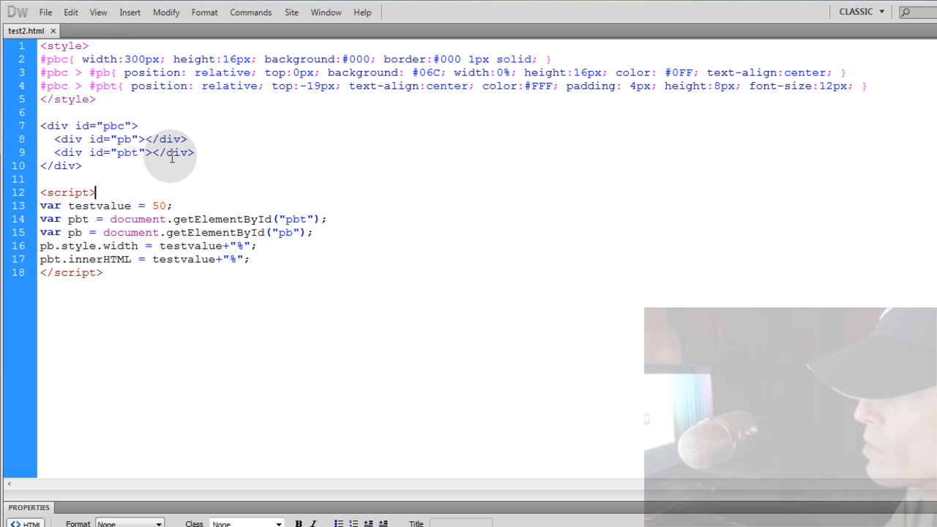
{"action": "mouse_move", "coordinate": [188, 176]}
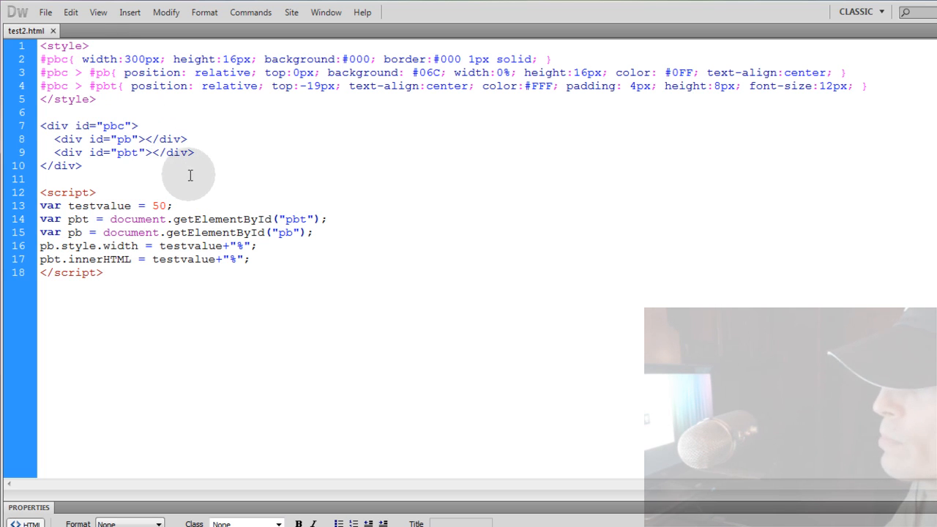
{"action": "left_click", "coordinate": [94, 192]}
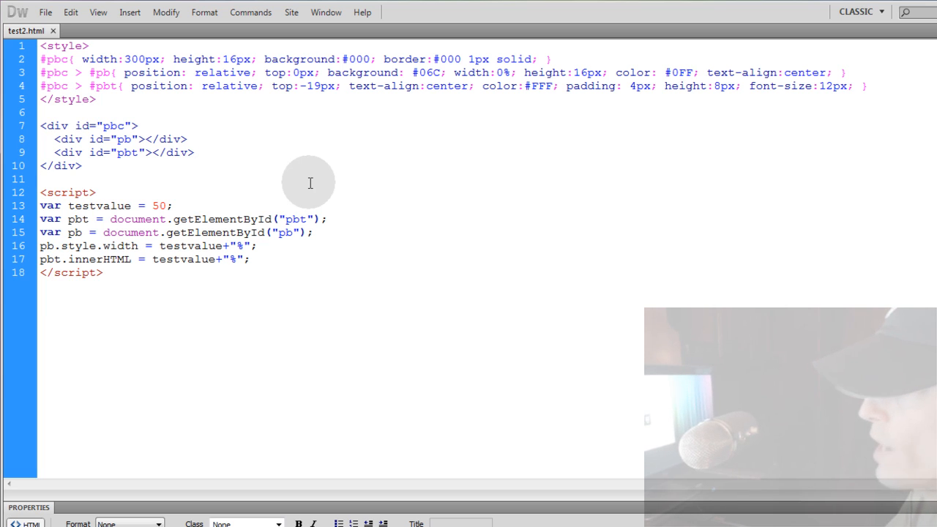
{"action": "left_click", "coordinate": [41, 178]}
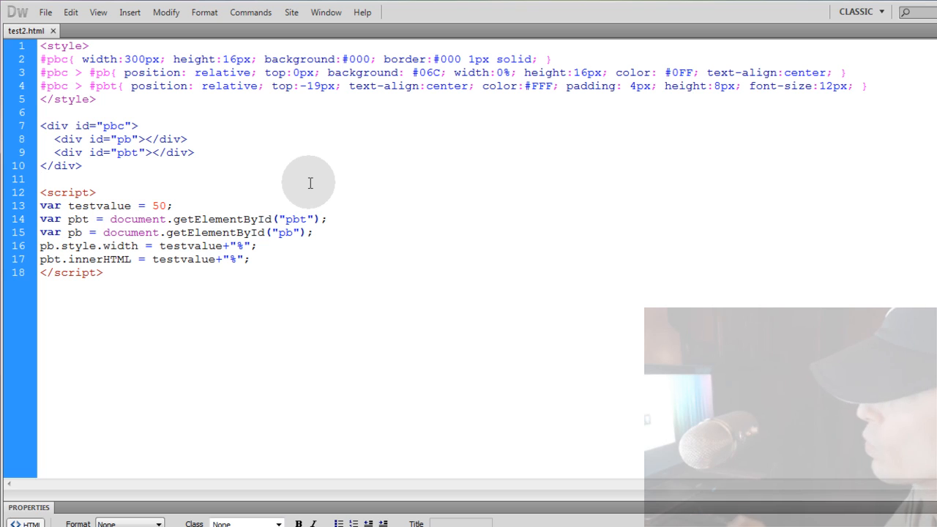
{"action": "left_click", "coordinate": [41, 179]}
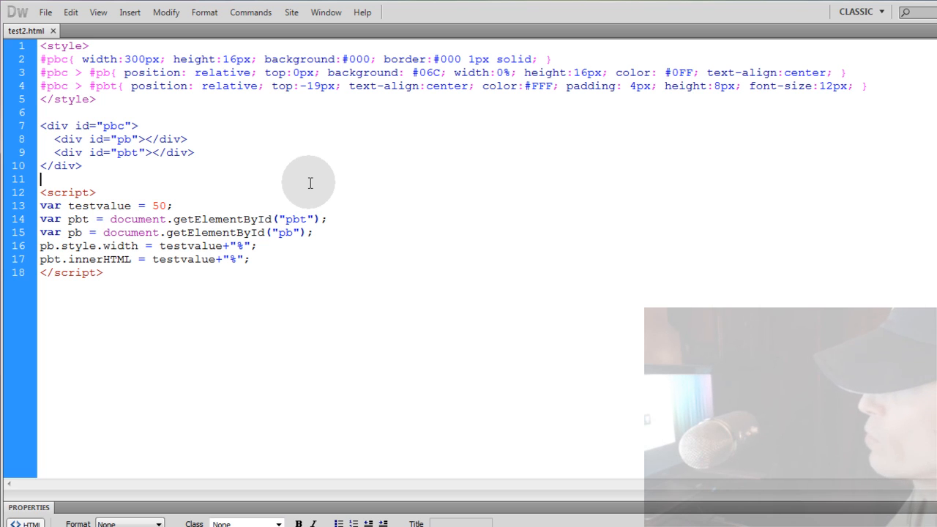